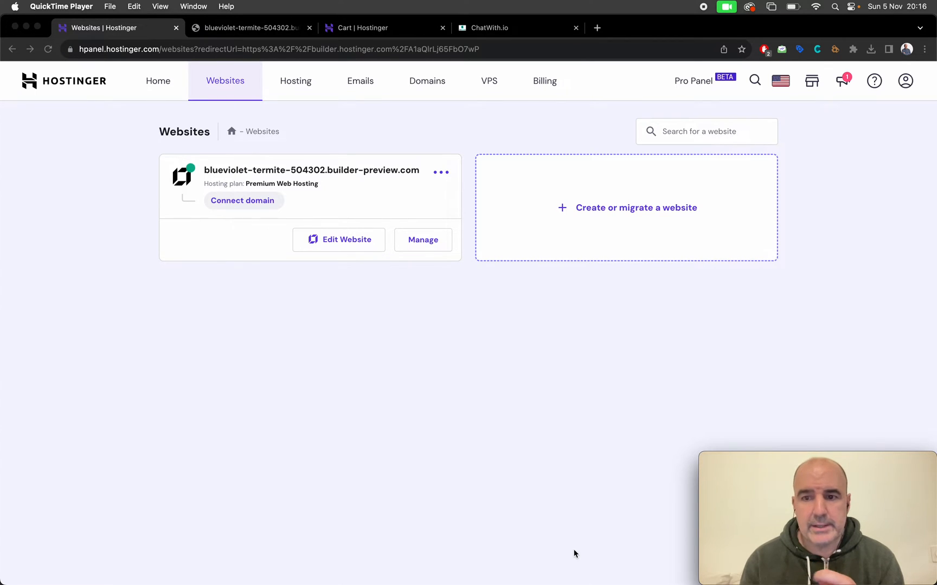
{"action": "mouse_move", "coordinate": [413, 65]}
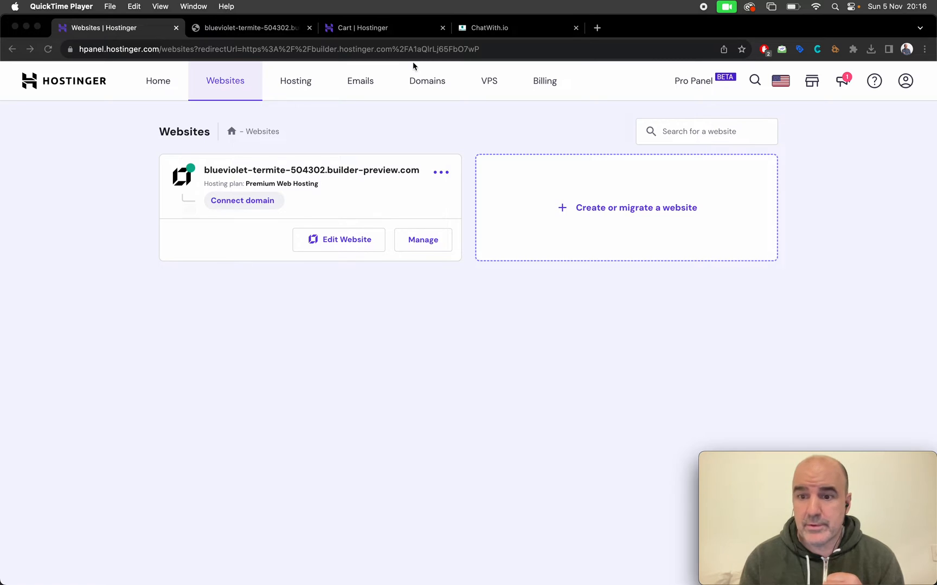
{"action": "mouse_move", "coordinate": [370, 33]}
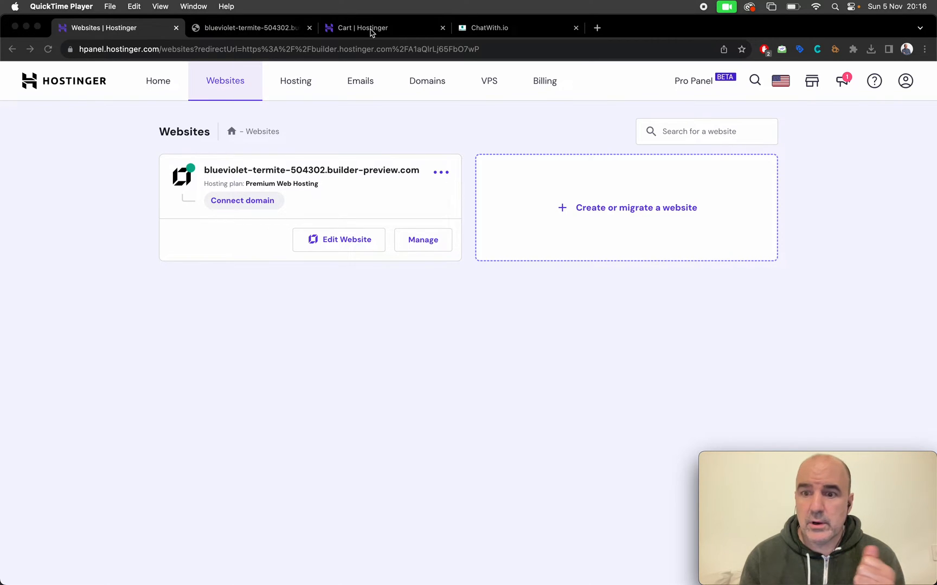
Step: Bring up the pending Website Builder order in the Cart and review its plan options
{"action": "left_click", "coordinate": [362, 28]}
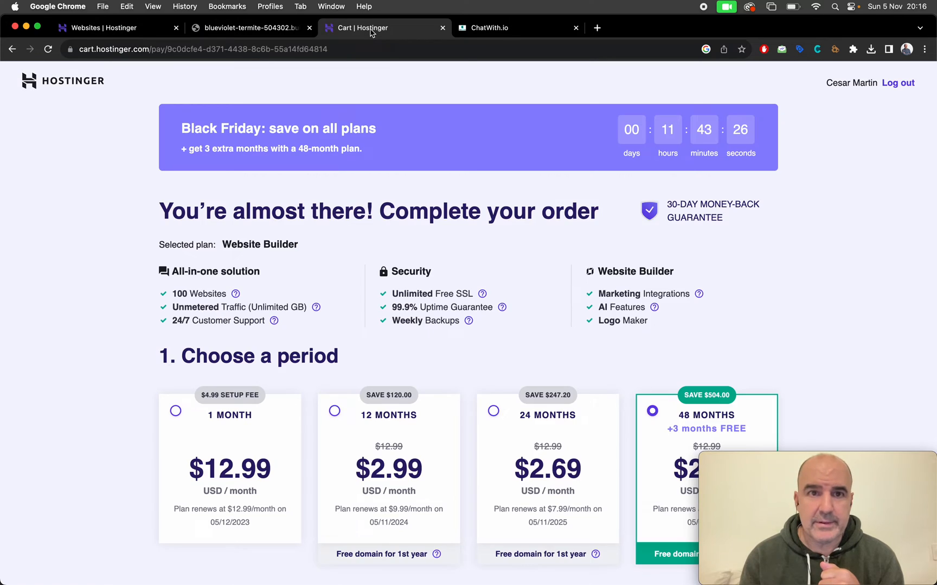
{"action": "scroll", "scroll_direction": "down", "scroll_amount": 3}
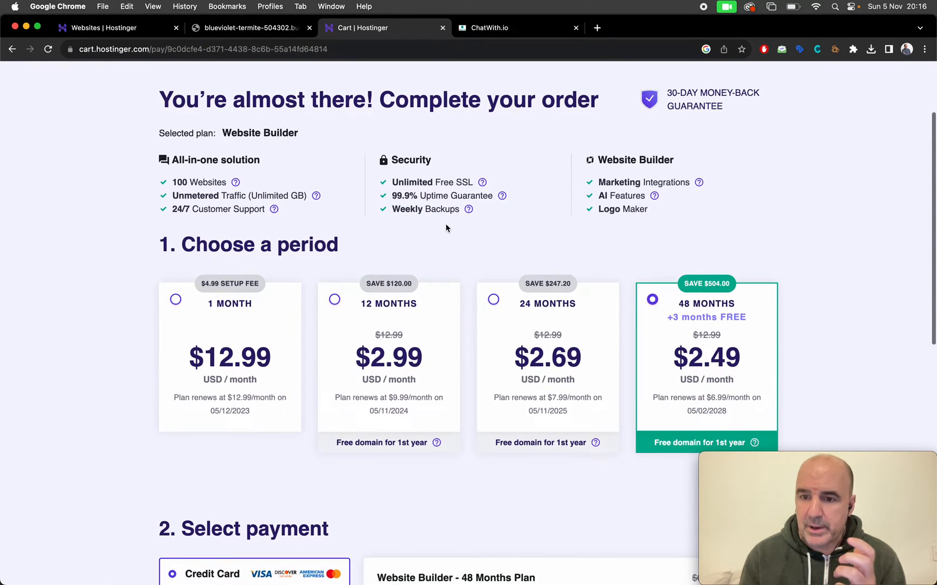
{"action": "scroll", "scroll_direction": "down", "scroll_amount": 3}
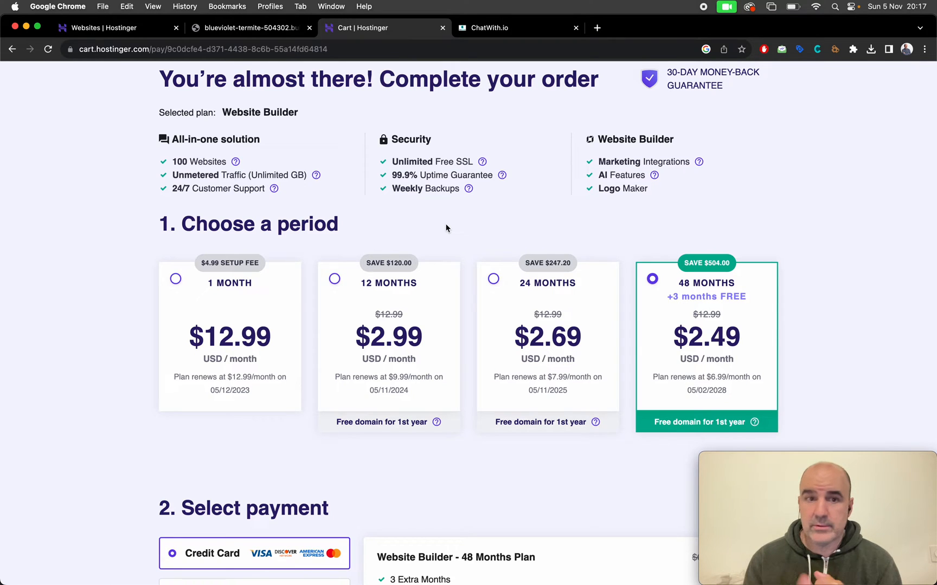
{"action": "mouse_move", "coordinate": [236, 161]}
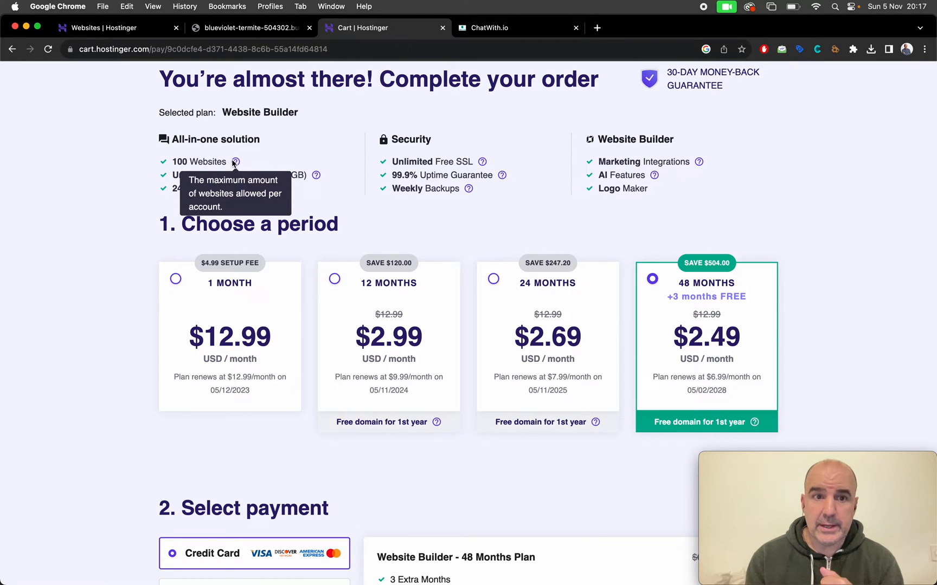
{"action": "mouse_move", "coordinate": [263, 162]}
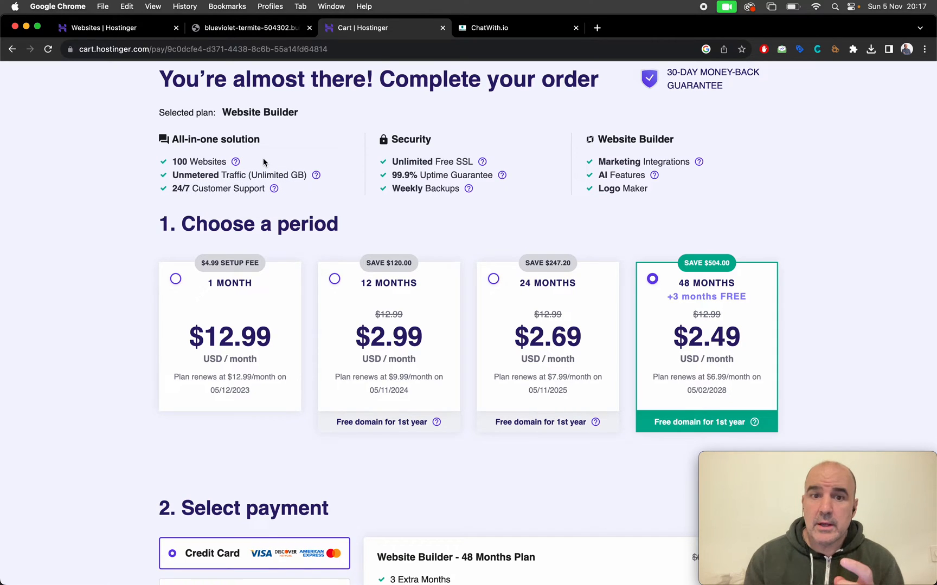
{"action": "mouse_move", "coordinate": [675, 342]}
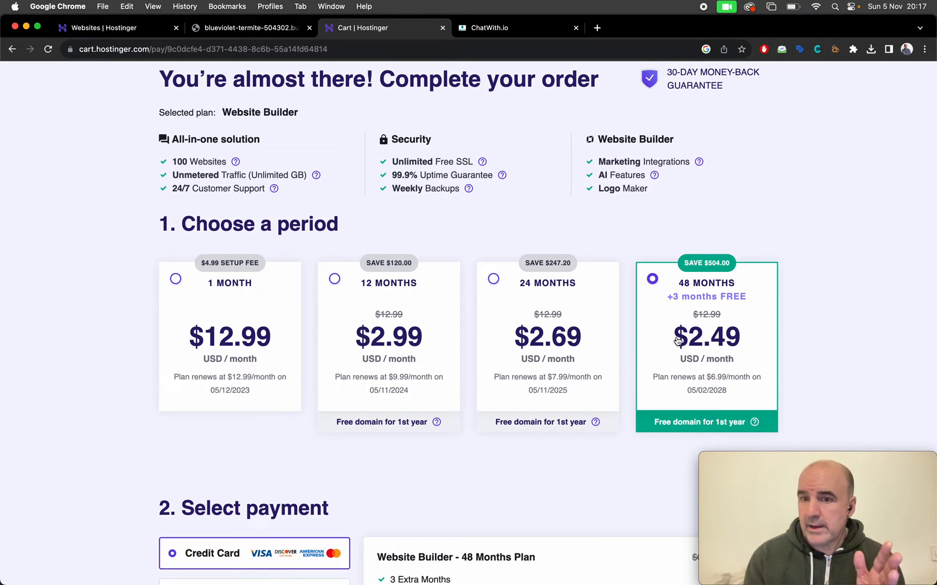
{"action": "mouse_move", "coordinate": [693, 335]}
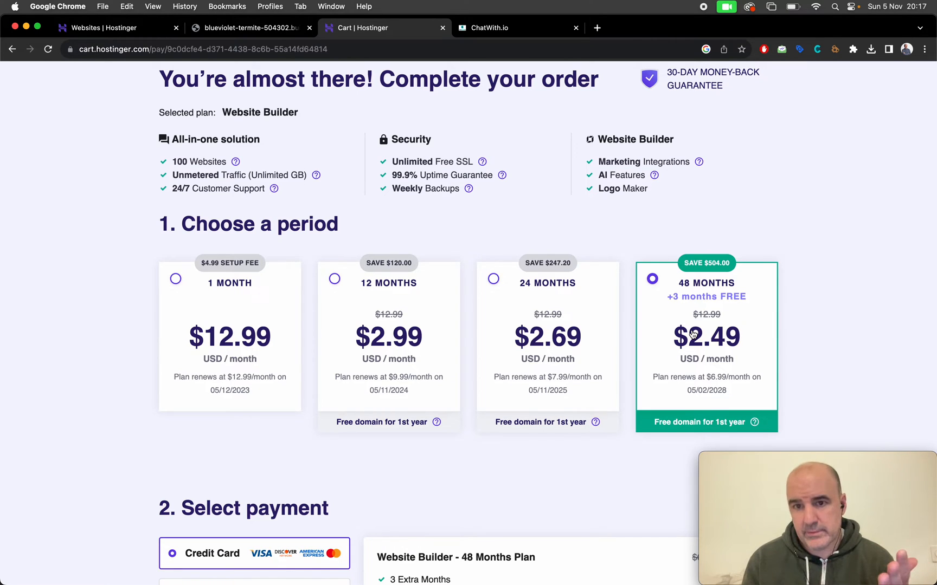
{"action": "mouse_move", "coordinate": [733, 325]}
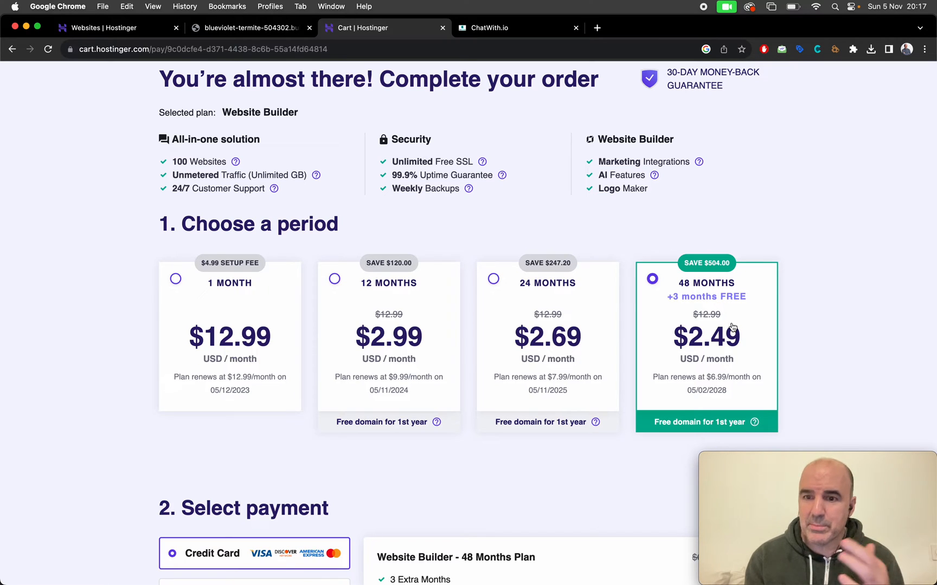
{"action": "mouse_move", "coordinate": [617, 335]}
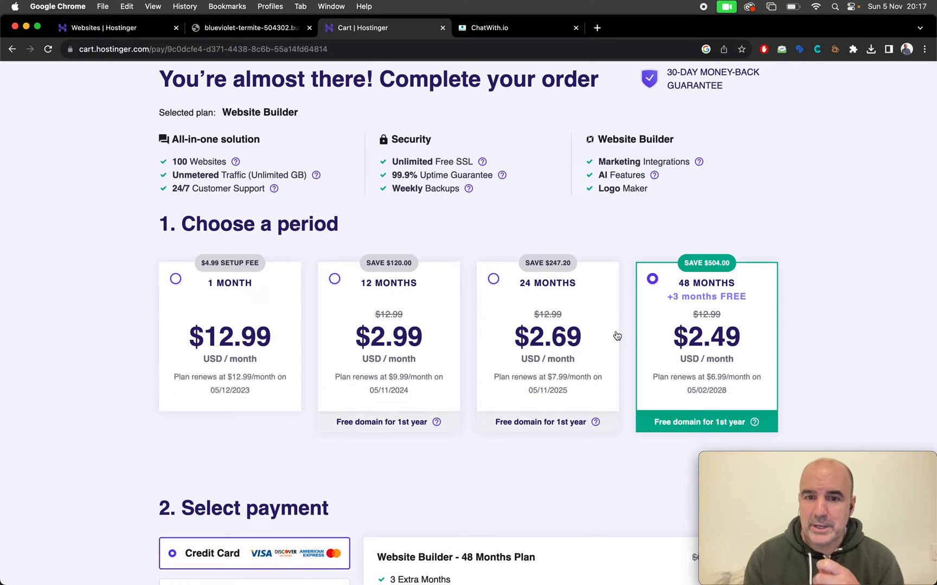
{"action": "mouse_move", "coordinate": [494, 360]}
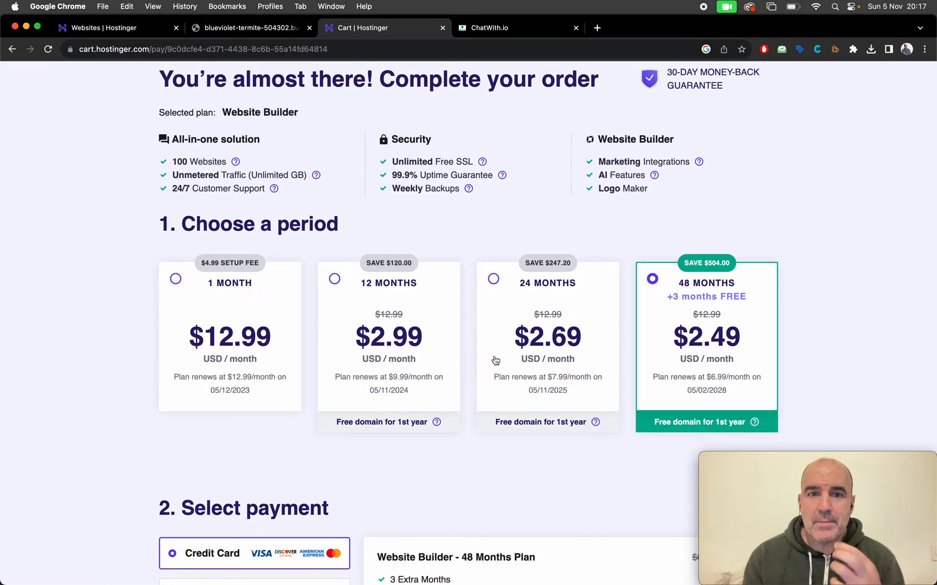
{"action": "mouse_move", "coordinate": [538, 370]}
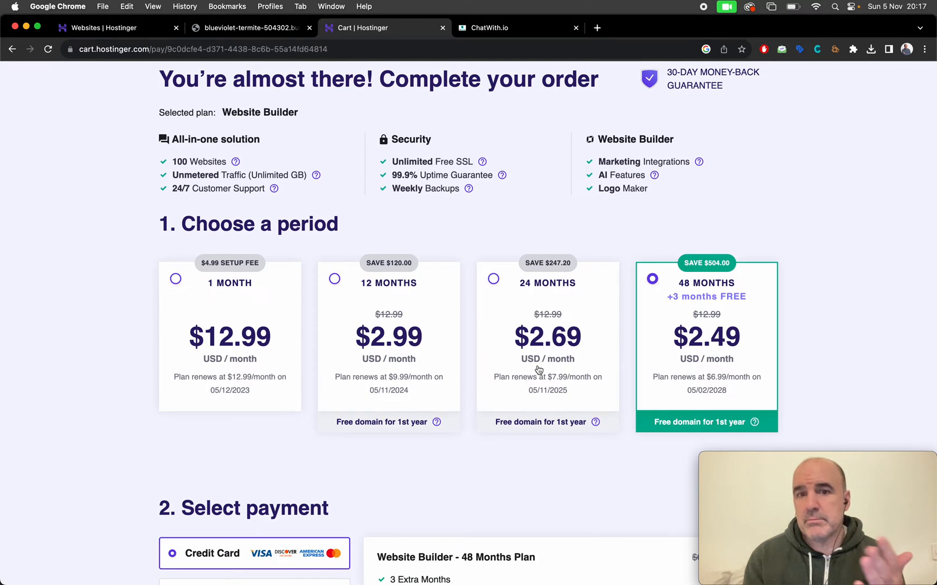
{"action": "mouse_move", "coordinate": [374, 366]}
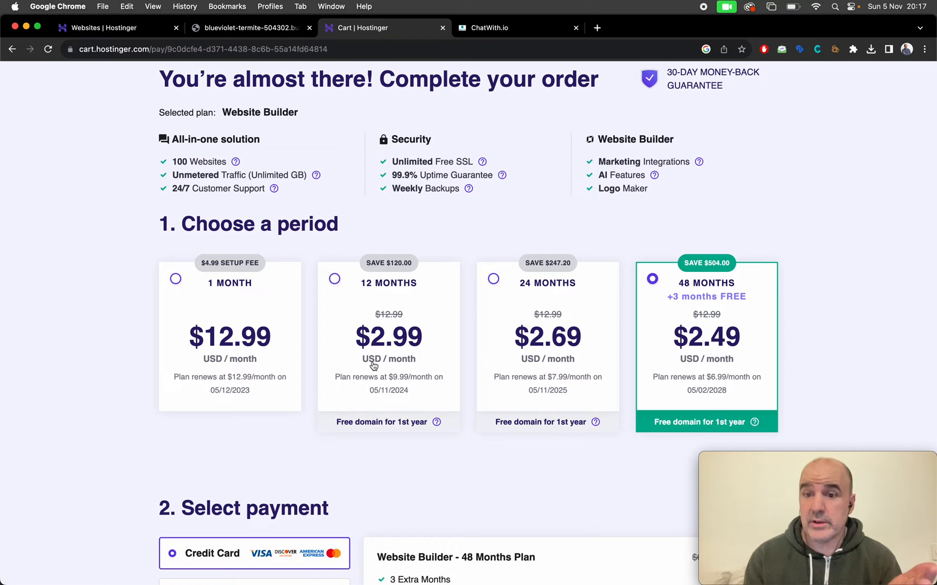
{"action": "mouse_move", "coordinate": [394, 356]}
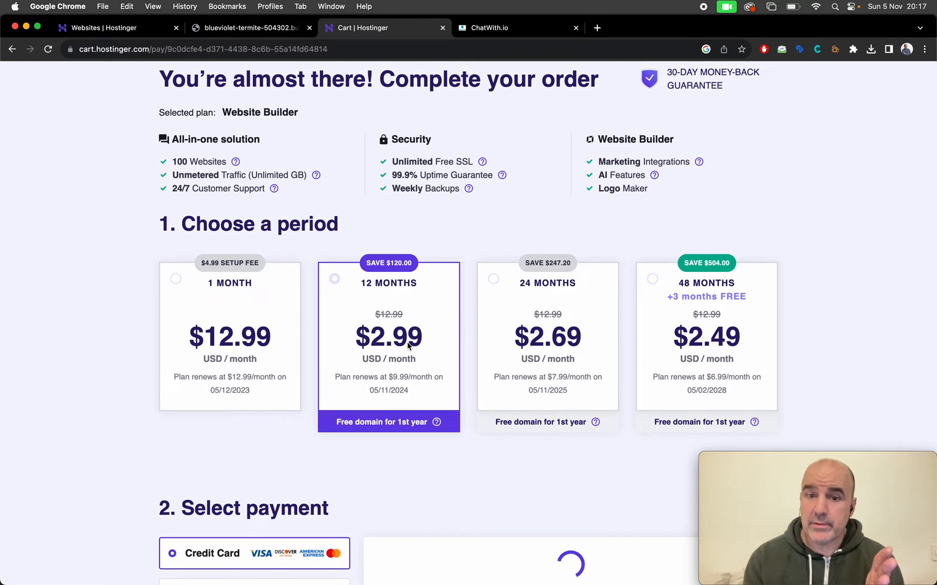
Step: Choose the 12-month Website Builder period and check the $35.88 plan and $43.41 total
{"action": "left_click", "coordinate": [334, 279]}
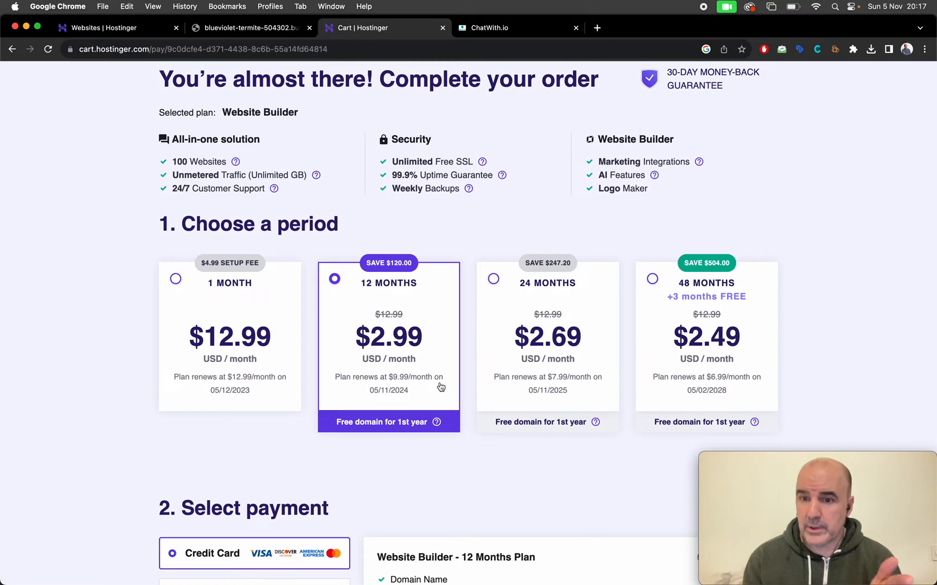
{"action": "scroll", "scroll_direction": "down", "scroll_amount": 3}
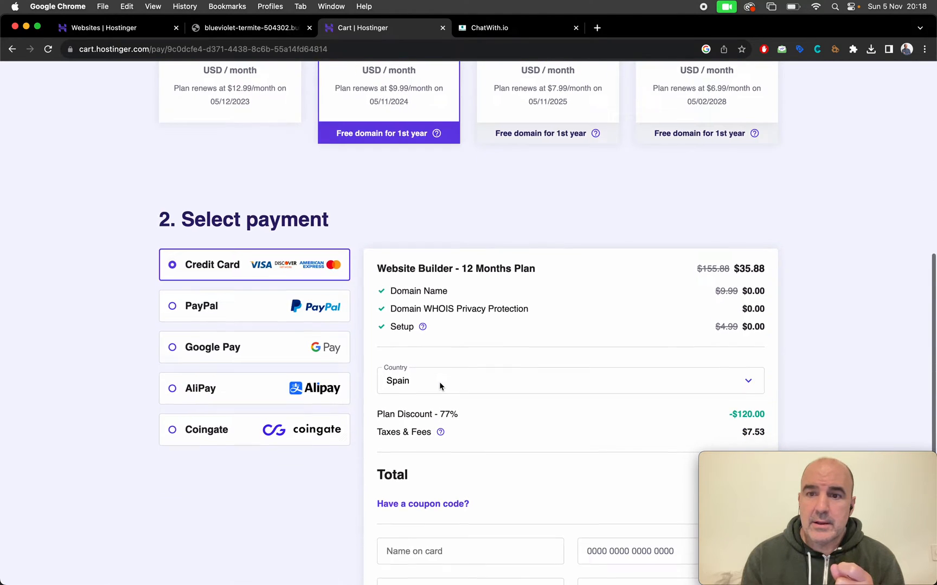
{"action": "scroll", "scroll_direction": "down", "scroll_amount": 3}
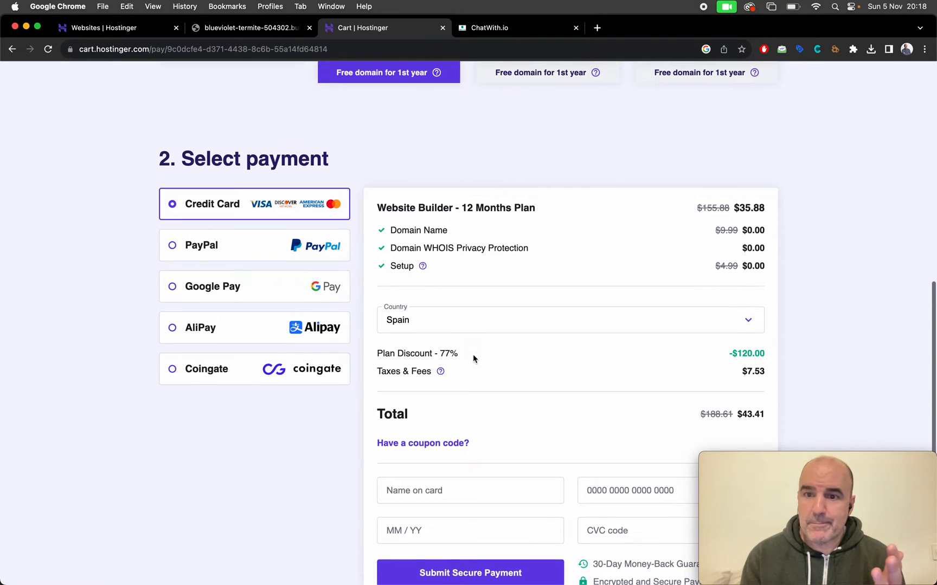
{"action": "scroll", "scroll_direction": "up", "scroll_amount": 3}
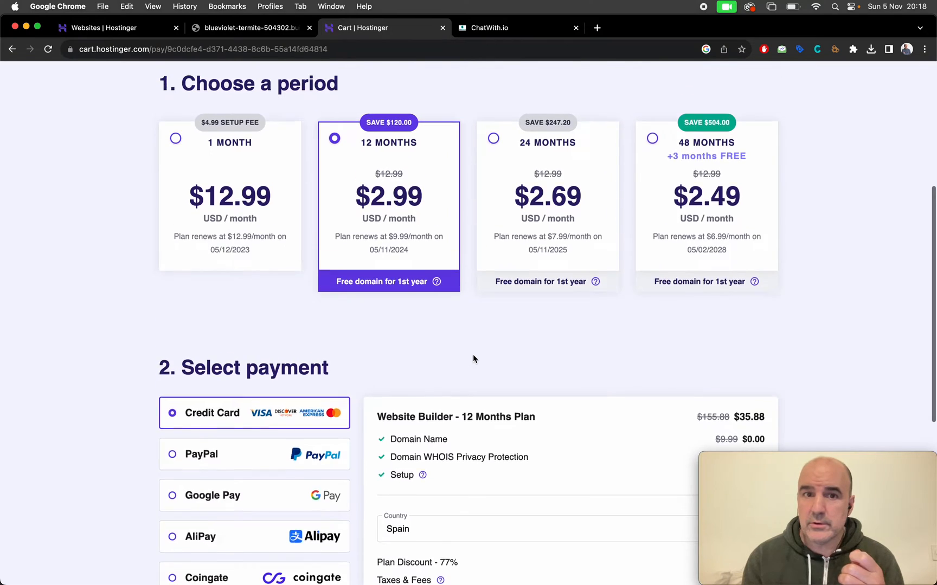
{"action": "scroll", "scroll_direction": "up", "scroll_amount": 3}
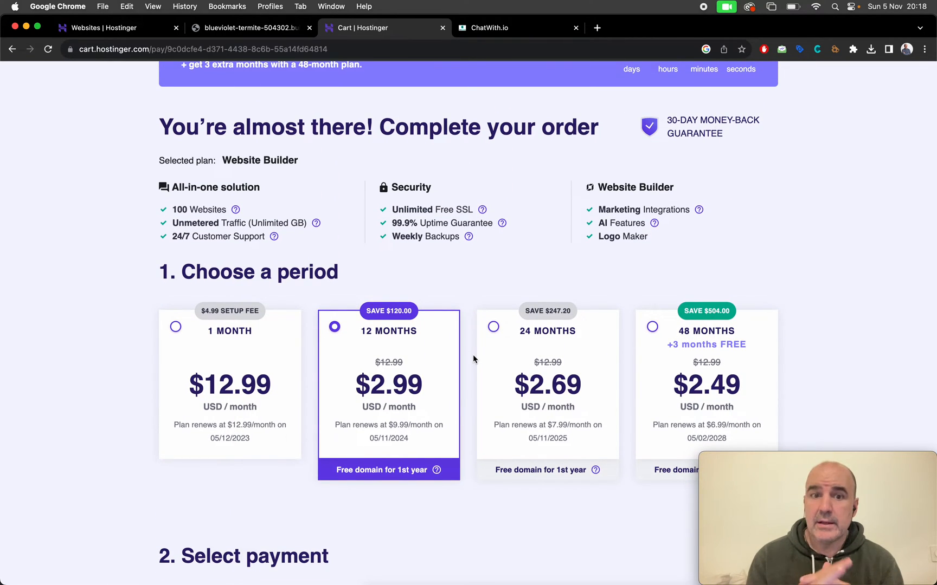
{"action": "mouse_move", "coordinate": [448, 372]}
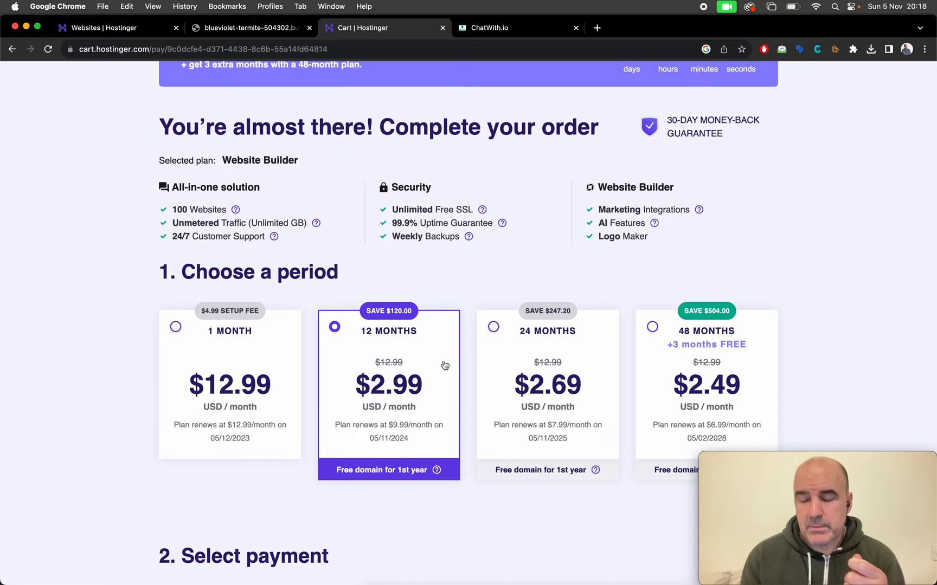
{"action": "scroll", "scroll_direction": "up", "scroll_amount": 3}
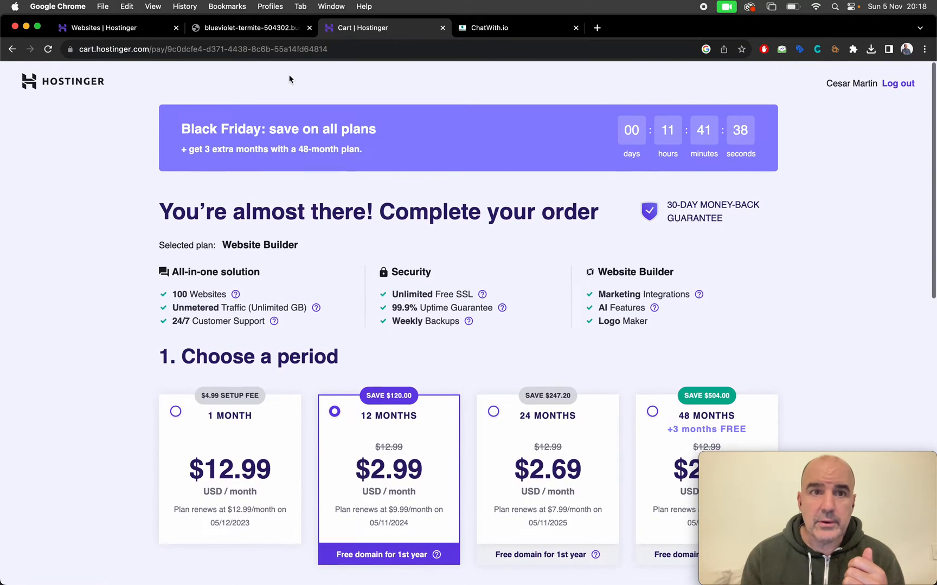
Step: From the hPanel websites list, edit the builder-preview site
{"action": "left_click", "coordinate": [107, 27]}
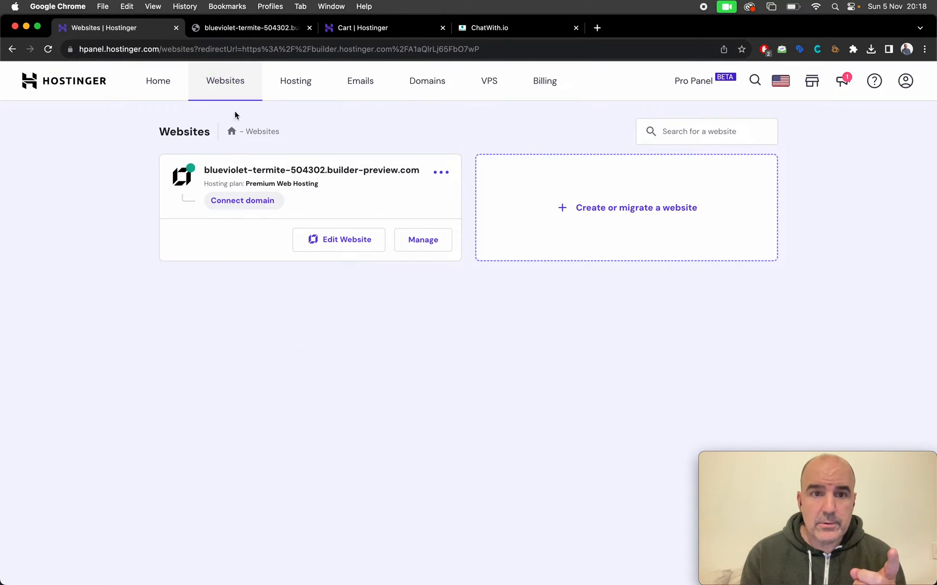
{"action": "mouse_move", "coordinate": [338, 240]}
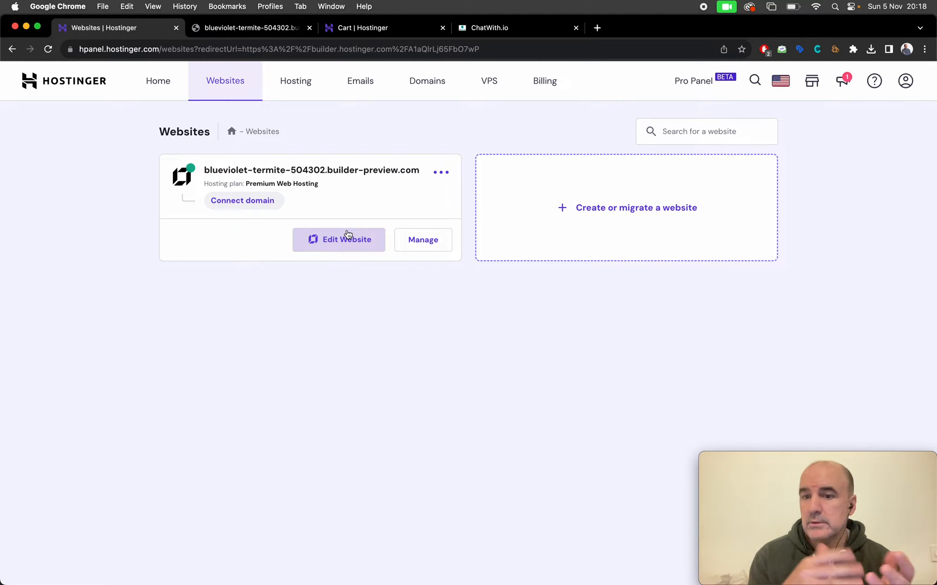
{"action": "mouse_move", "coordinate": [346, 239]}
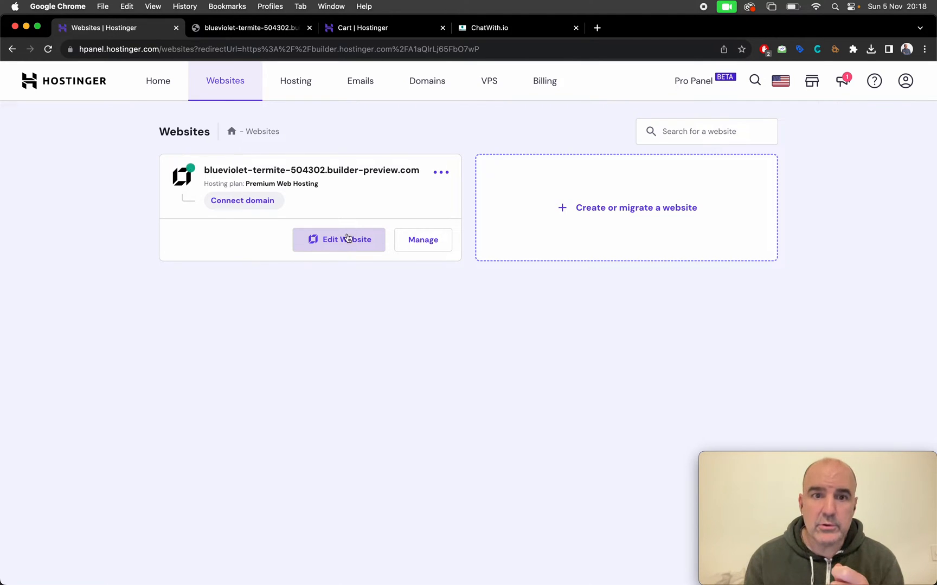
{"action": "mouse_move", "coordinate": [600, 230]}
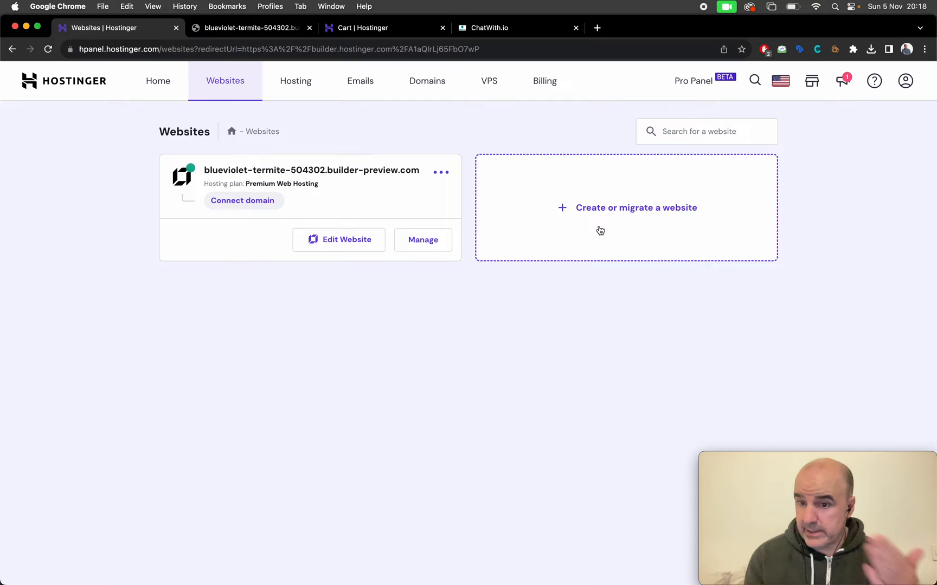
{"action": "mouse_move", "coordinate": [339, 240]}
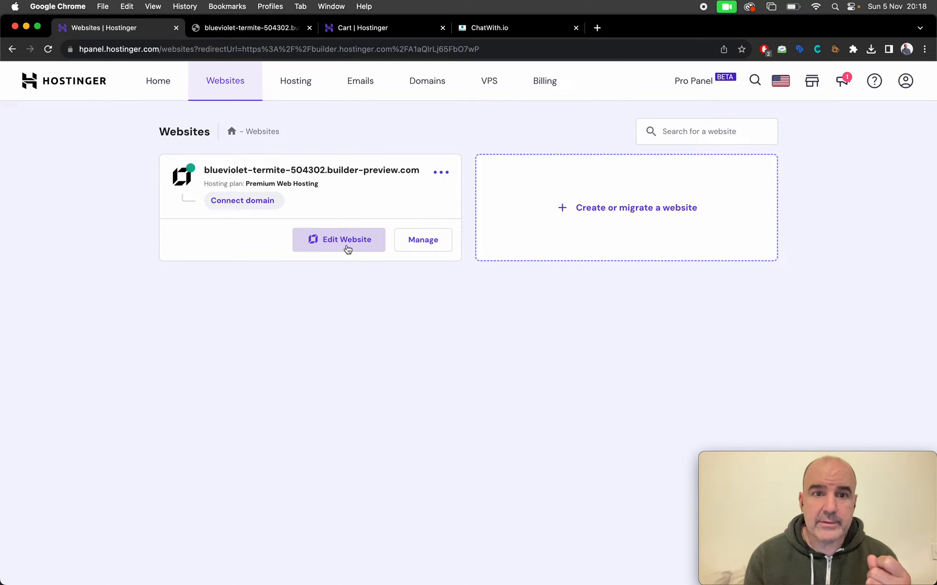
{"action": "left_click", "coordinate": [339, 240]}
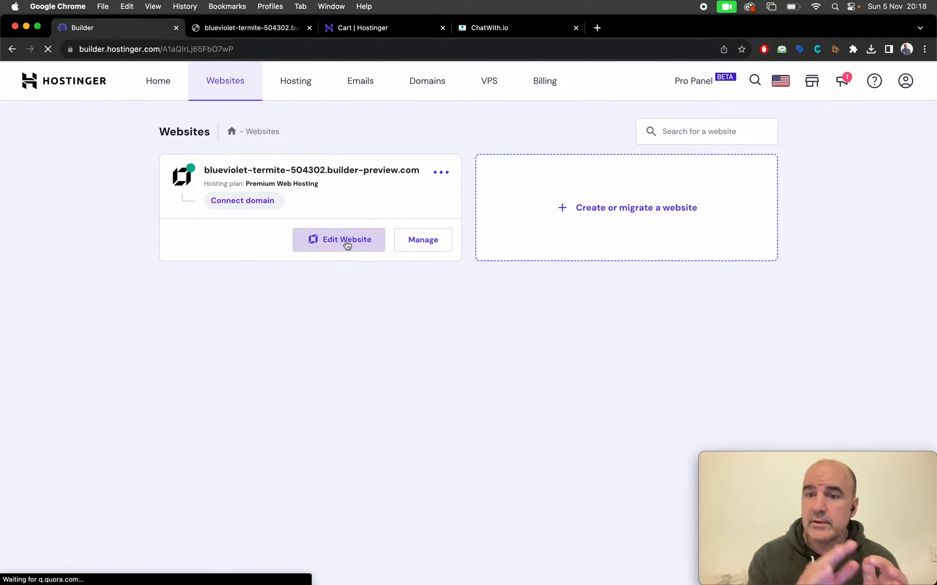
{"action": "left_click", "coordinate": [338, 240]}
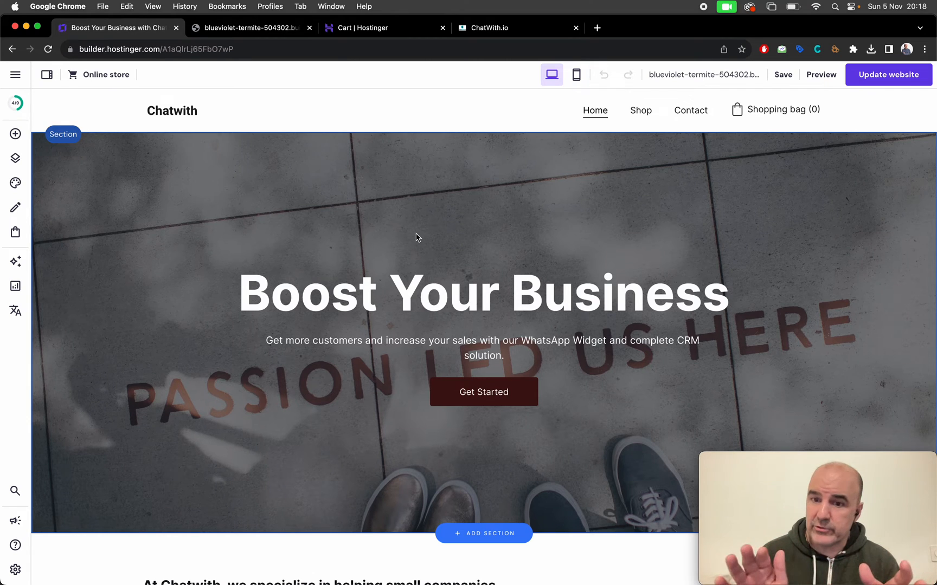
{"action": "scroll", "scroll_direction": "down", "scroll_amount": 3}
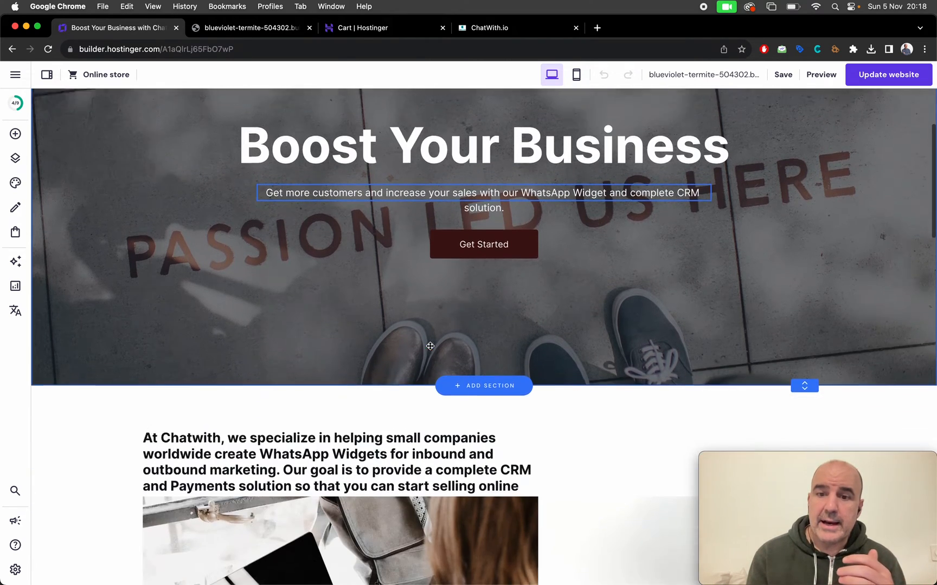
{"action": "scroll", "scroll_direction": "down", "scroll_amount": 3}
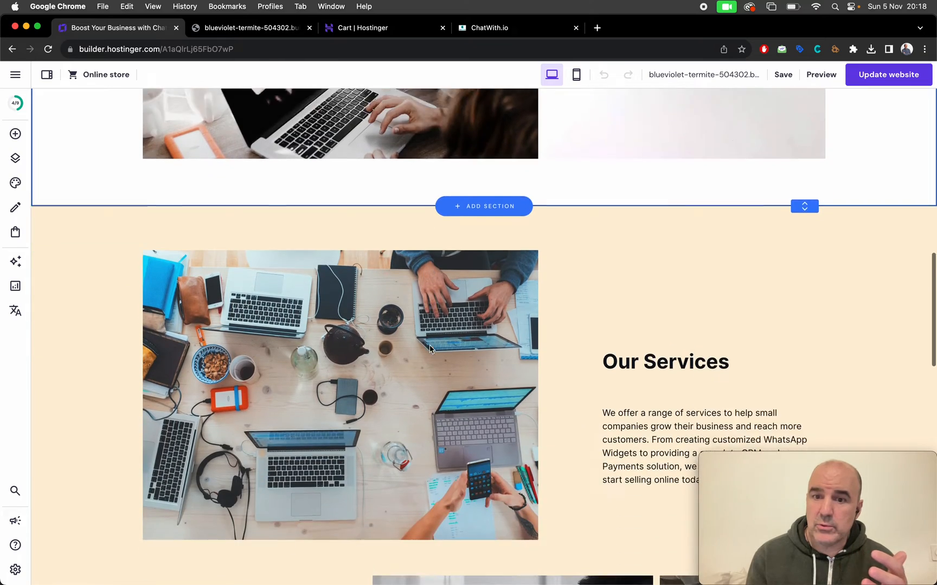
{"action": "scroll", "scroll_direction": "down", "scroll_amount": 3}
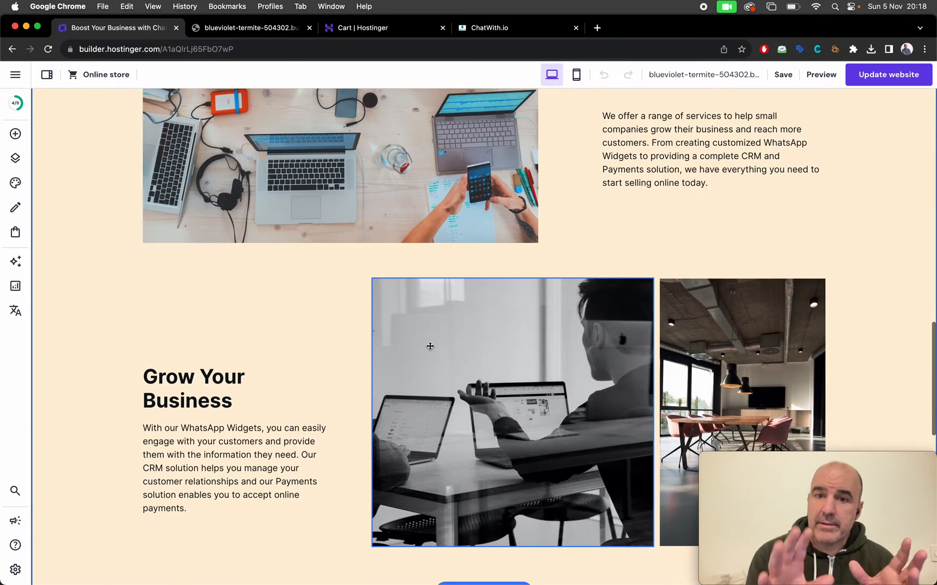
{"action": "scroll", "scroll_direction": "down", "scroll_amount": 3}
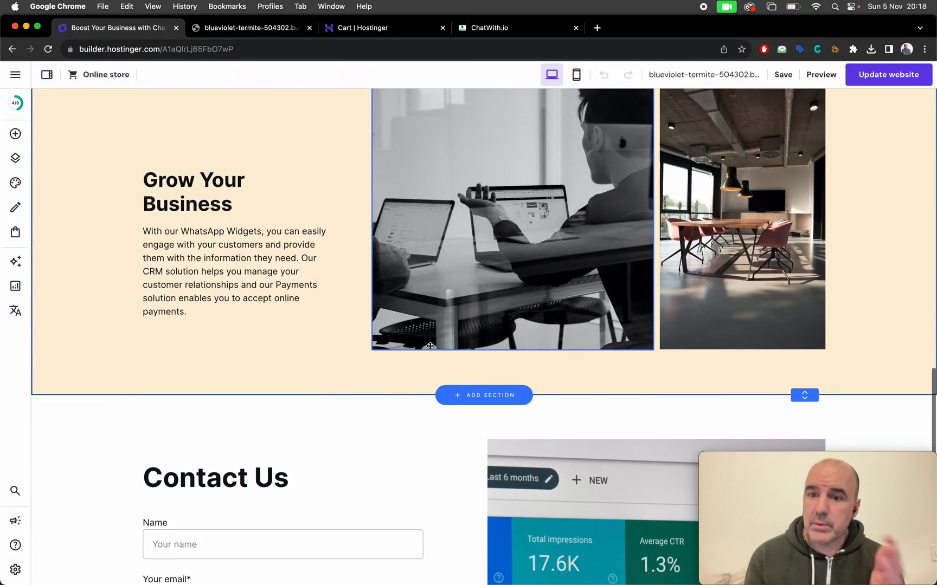
{"action": "scroll", "scroll_direction": "down", "scroll_amount": 3}
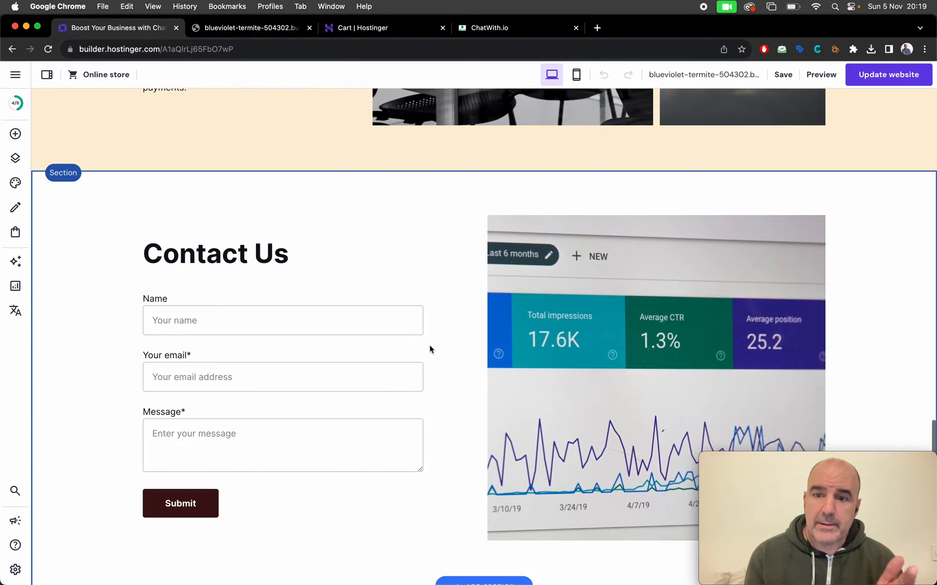
{"action": "scroll", "scroll_direction": "up", "scroll_amount": 3}
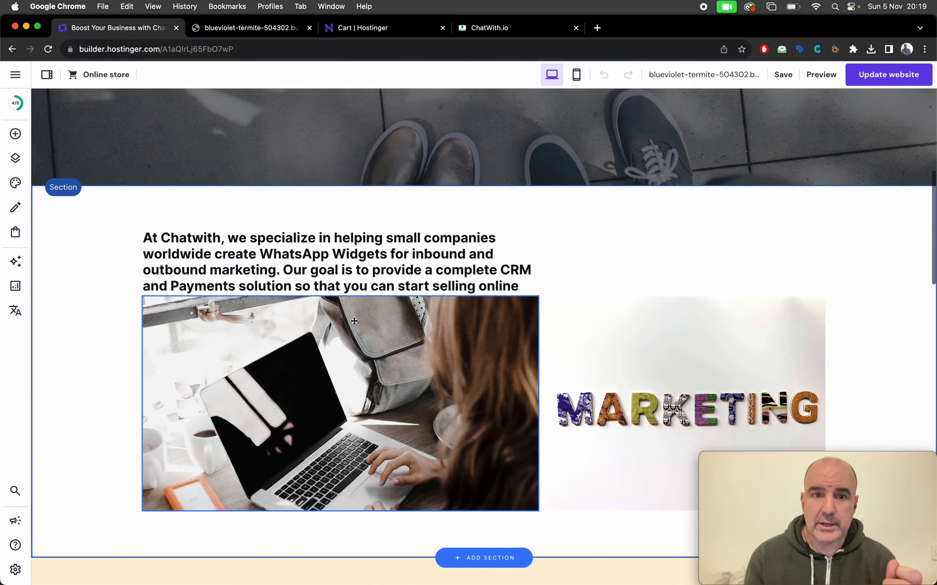
Step: Replace 'Widgets' with 'LINKS' in the intro heading and save the change
{"action": "left_click", "coordinate": [334, 262]}
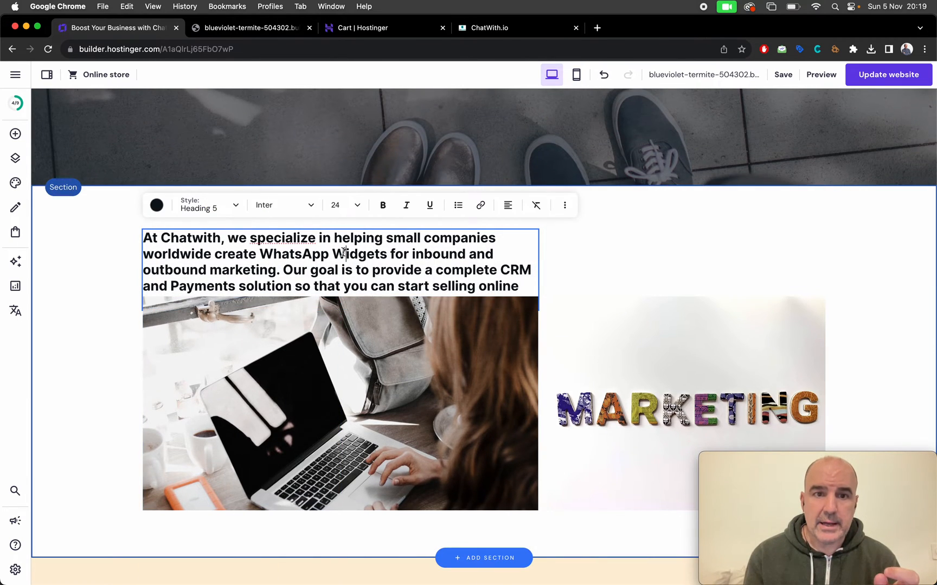
{"action": "double_click", "coordinate": [359, 254]}
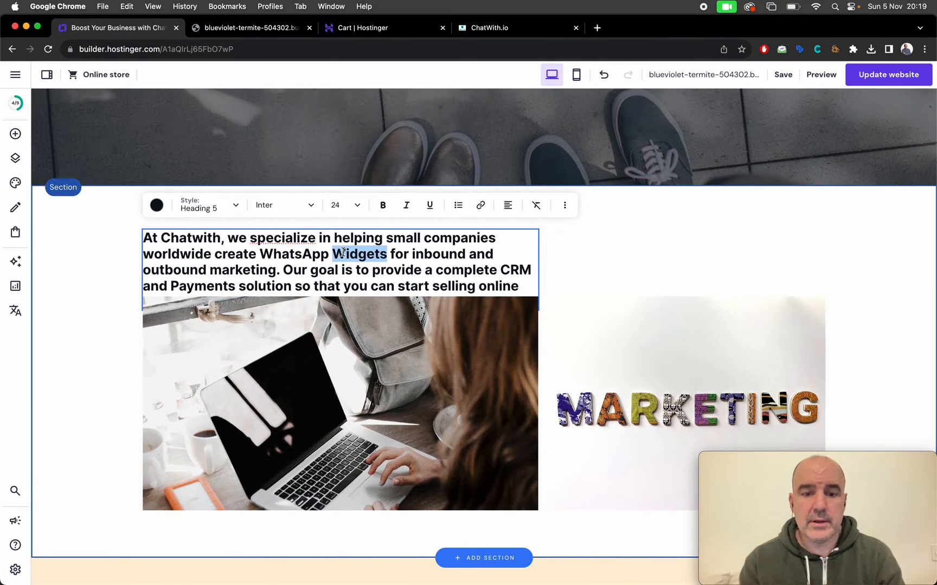
{"action": "type", "text": "LINKS"}
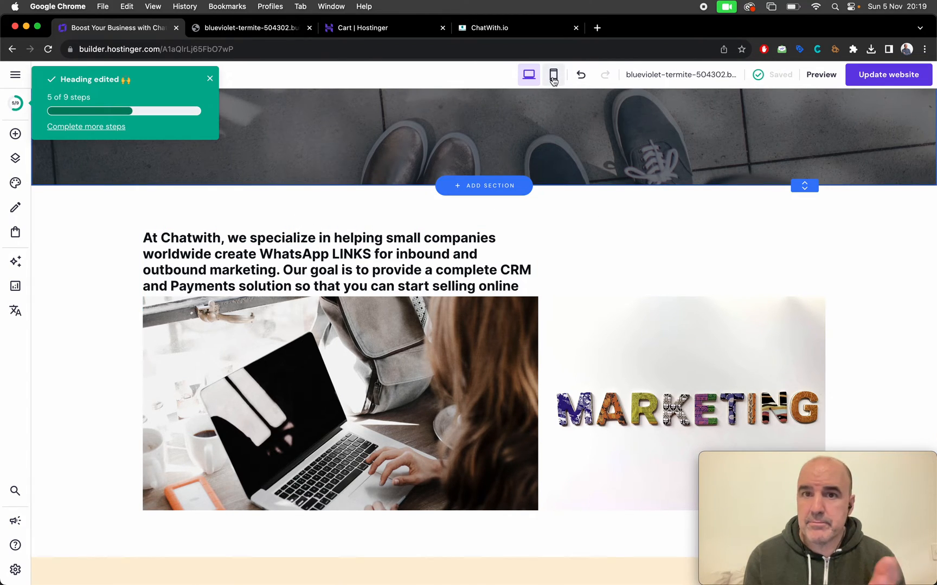
{"action": "left_click", "coordinate": [527, 75]}
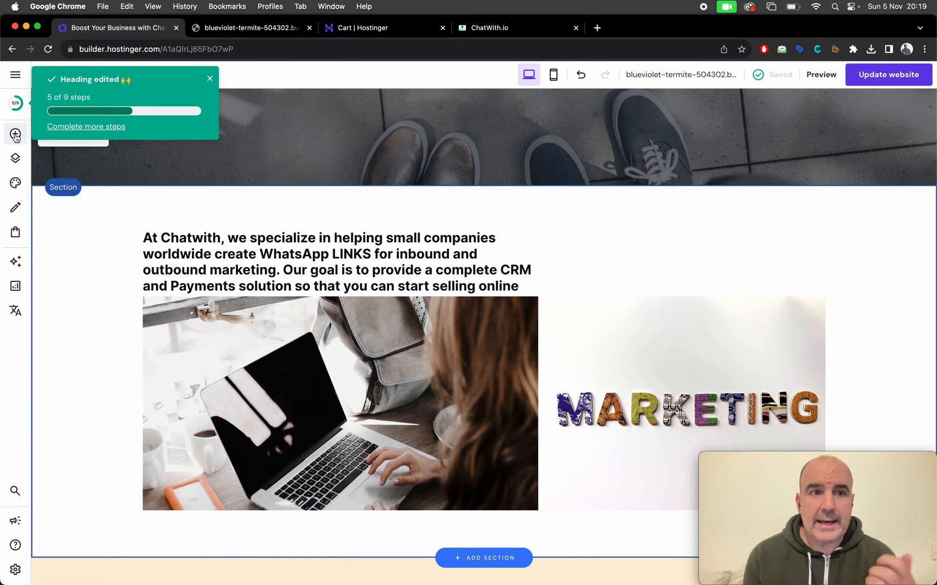
{"action": "left_click", "coordinate": [15, 135]}
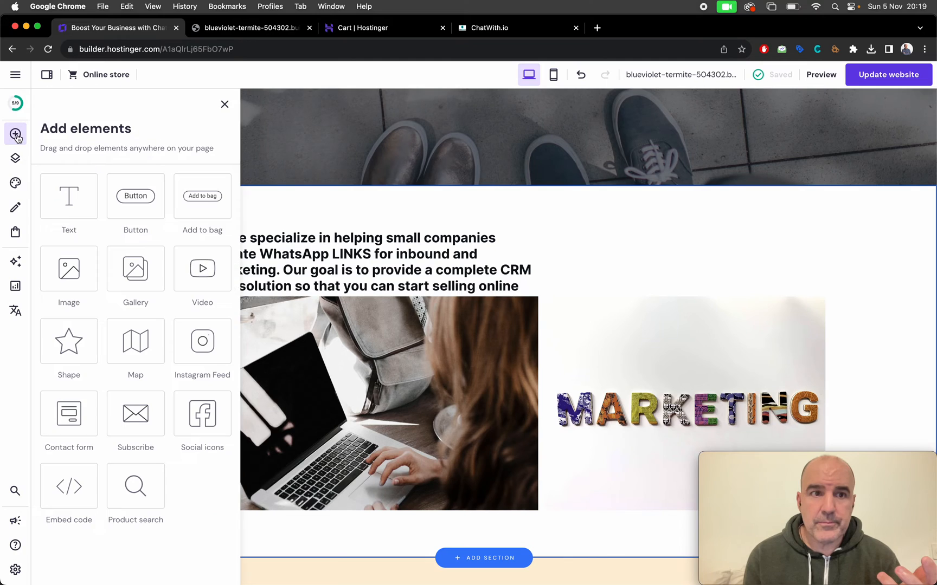
{"action": "mouse_move", "coordinate": [202, 268]}
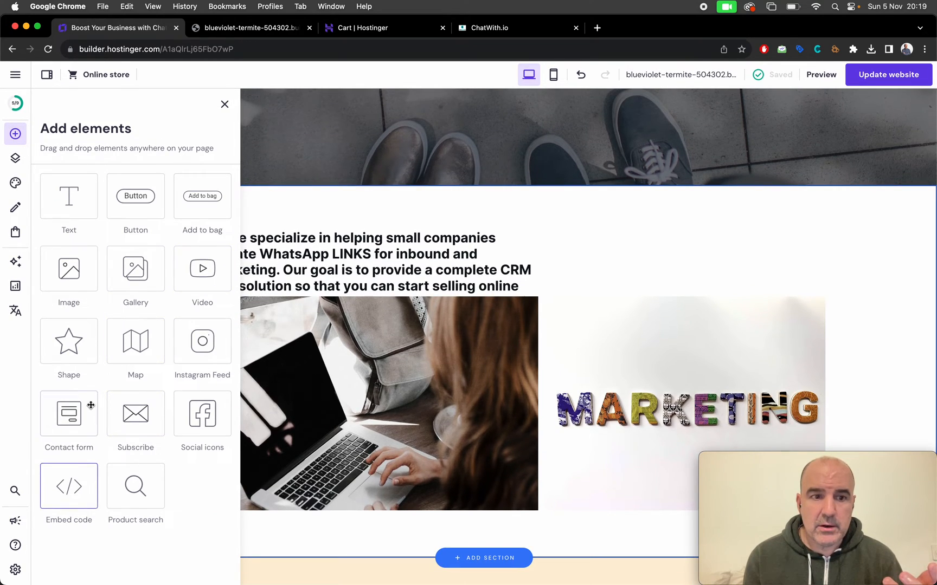
{"action": "left_click", "coordinate": [15, 183]}
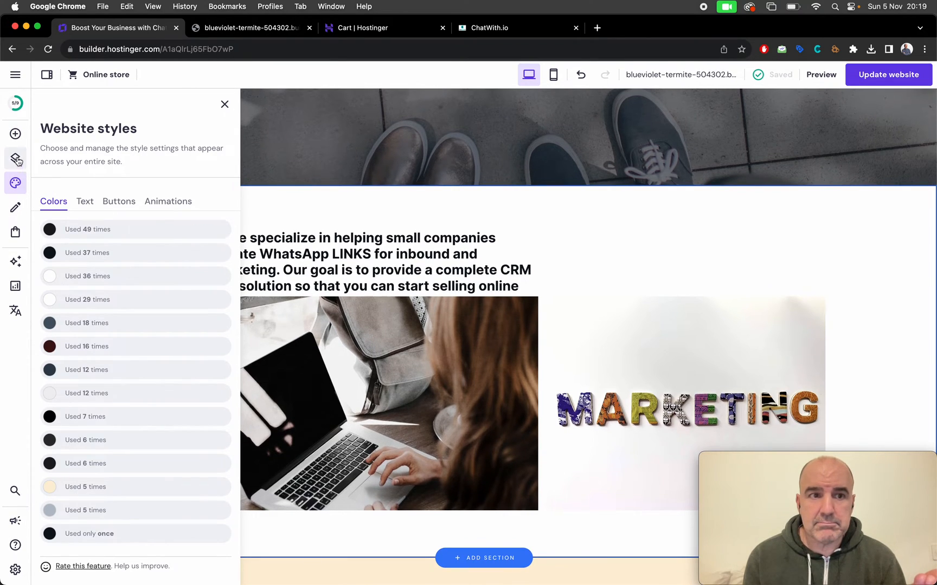
{"action": "left_click", "coordinate": [16, 159]}
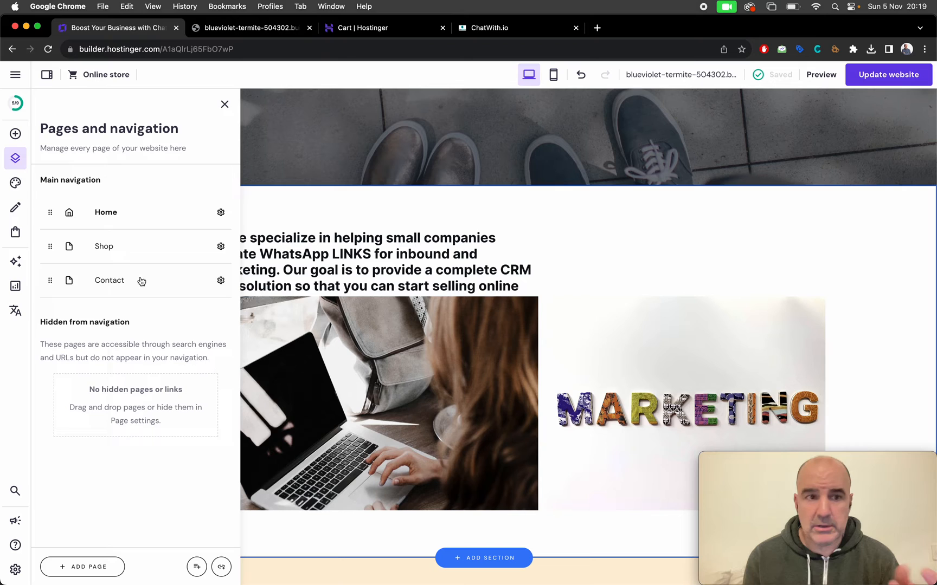
{"action": "mouse_move", "coordinate": [16, 261]}
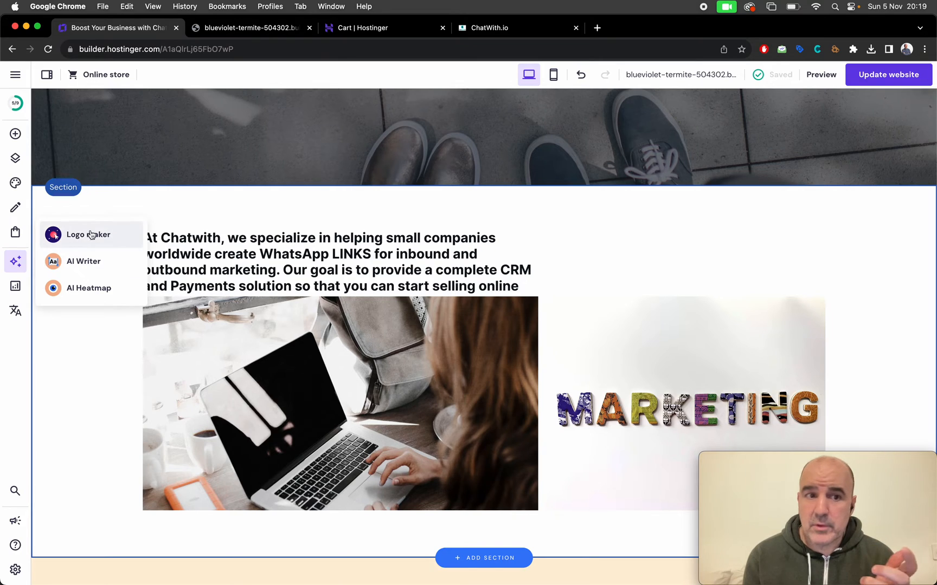
{"action": "mouse_move", "coordinate": [84, 261]}
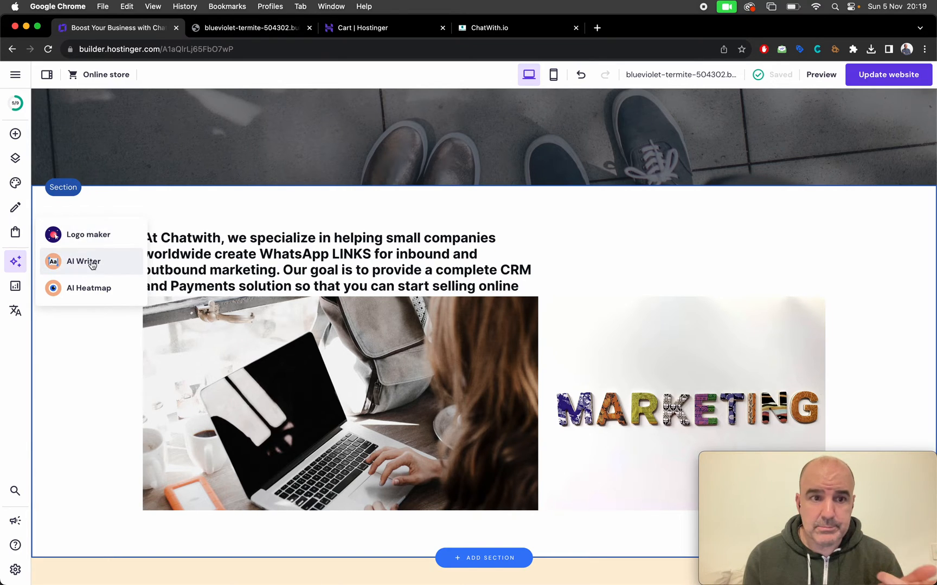
{"action": "mouse_move", "coordinate": [84, 262]}
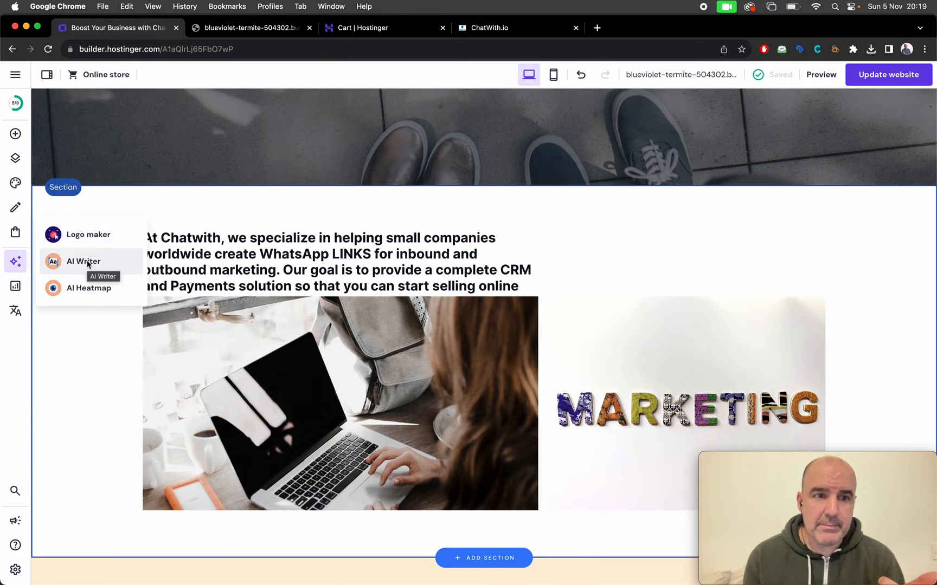
{"action": "mouse_move", "coordinate": [104, 346]}
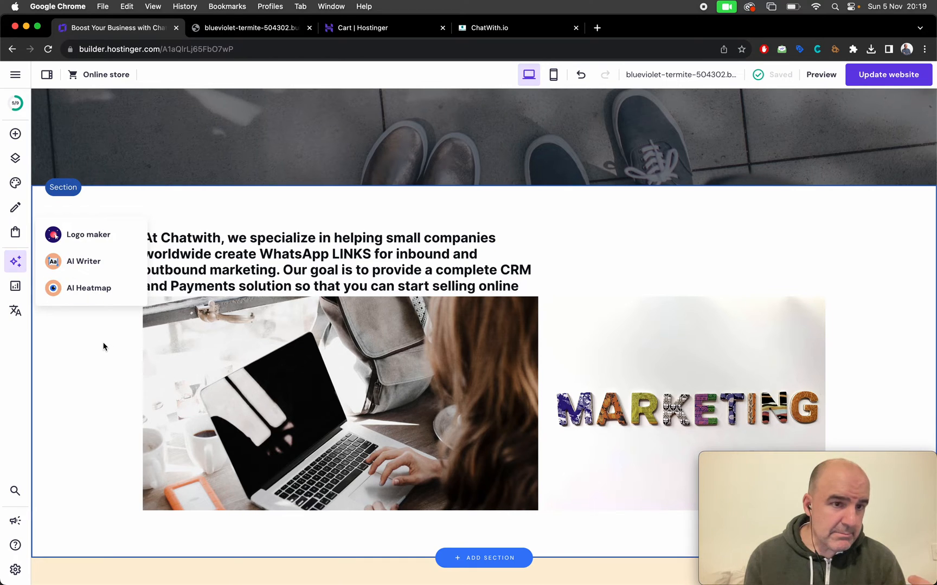
{"action": "left_click", "coordinate": [15, 287]}
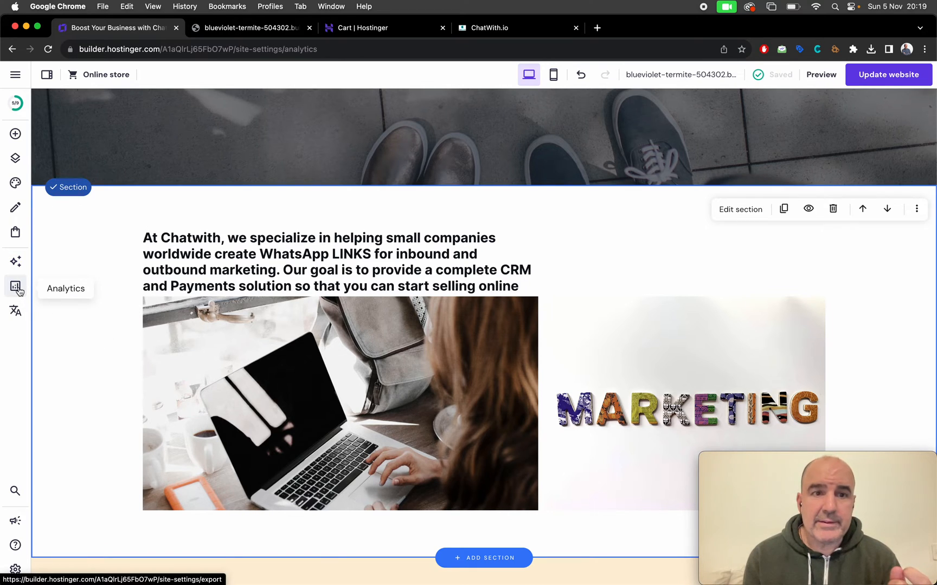
Step: Add the WhatsApp widget script to the Integrations custom code and close settings
{"action": "left_click", "coordinate": [15, 287]}
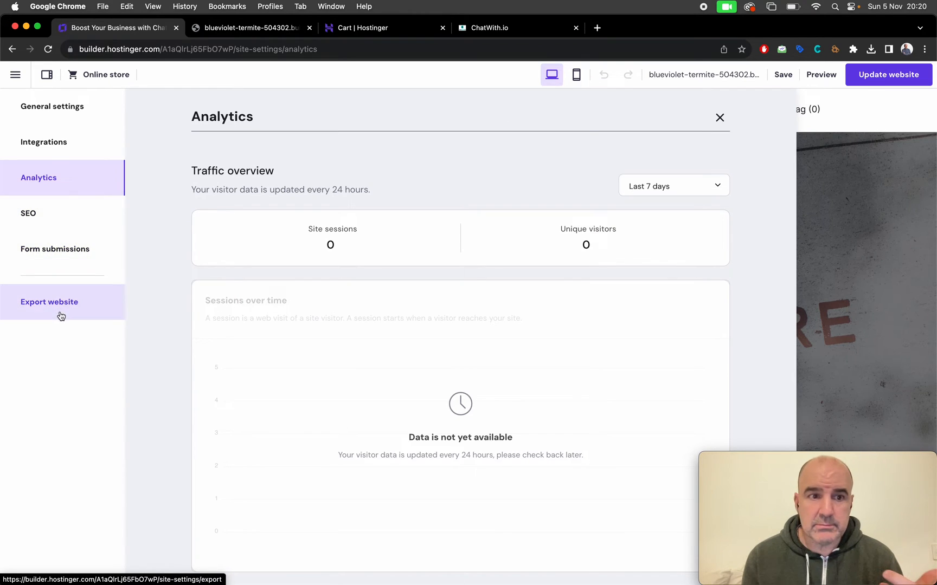
{"action": "left_click", "coordinate": [43, 141]}
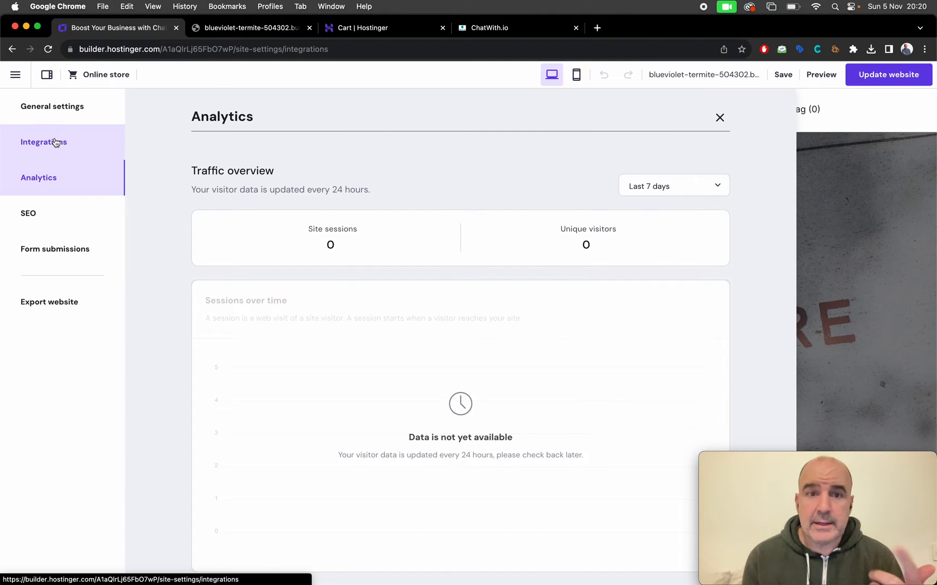
{"action": "left_click", "coordinate": [43, 142]}
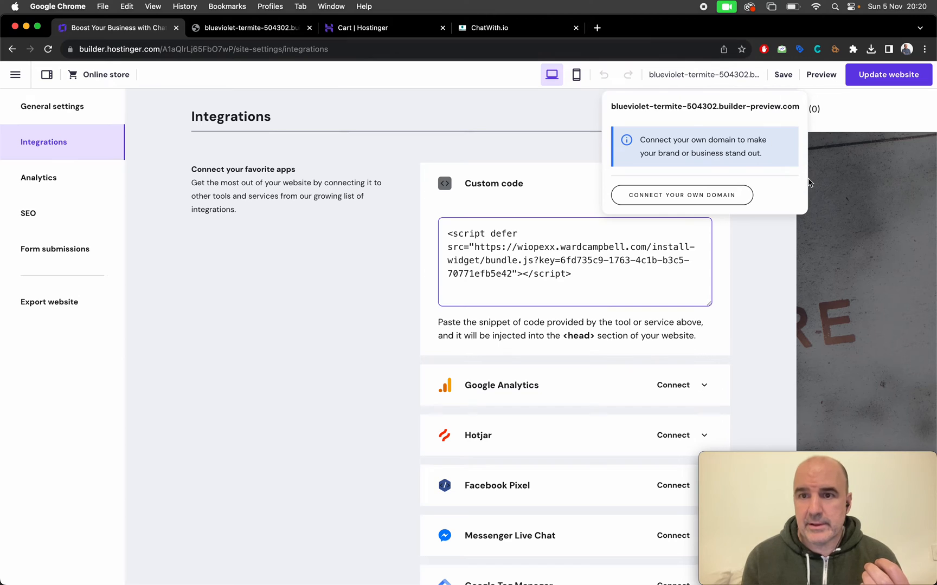
{"action": "left_click", "coordinate": [719, 118]}
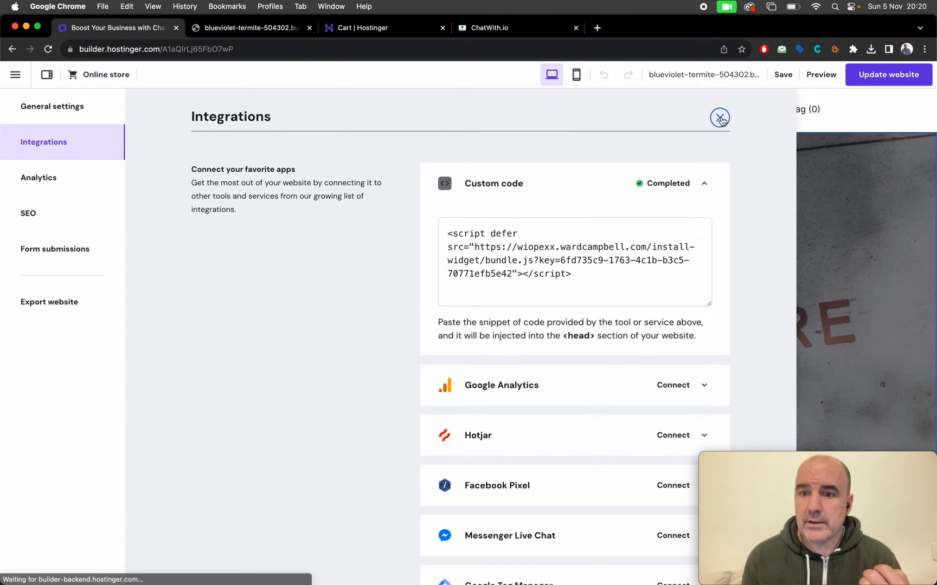
{"action": "left_click", "coordinate": [719, 117]}
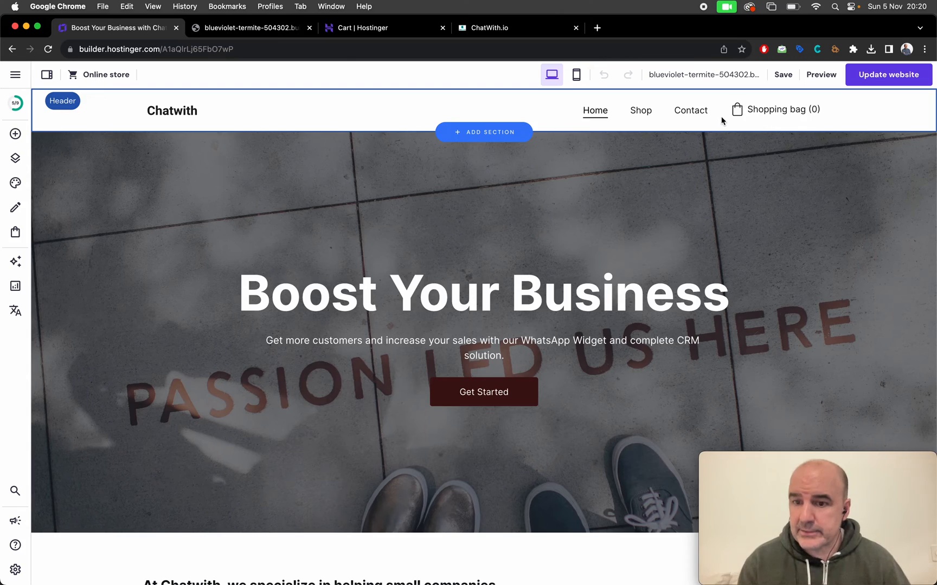
Step: Scroll the Chatwith homepage and open the builder's main menu
{"action": "scroll", "scroll_direction": "down", "scroll_amount": 3}
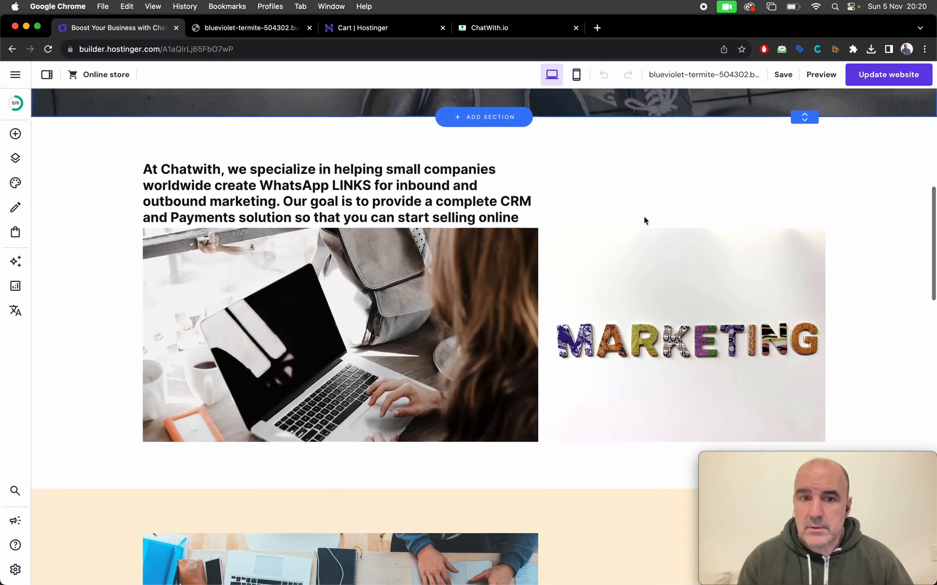
{"action": "scroll", "scroll_direction": "up", "scroll_amount": 3}
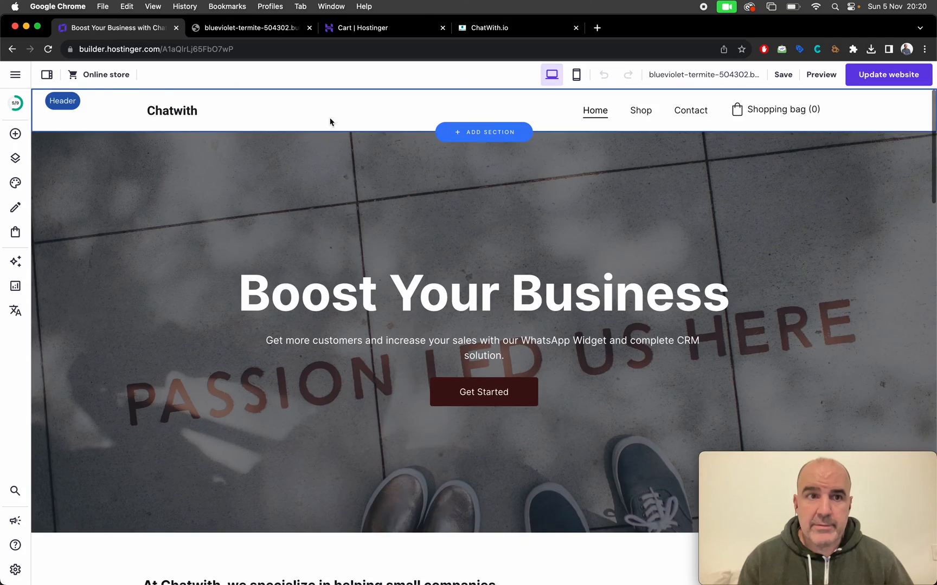
{"action": "left_click", "coordinate": [15, 74]}
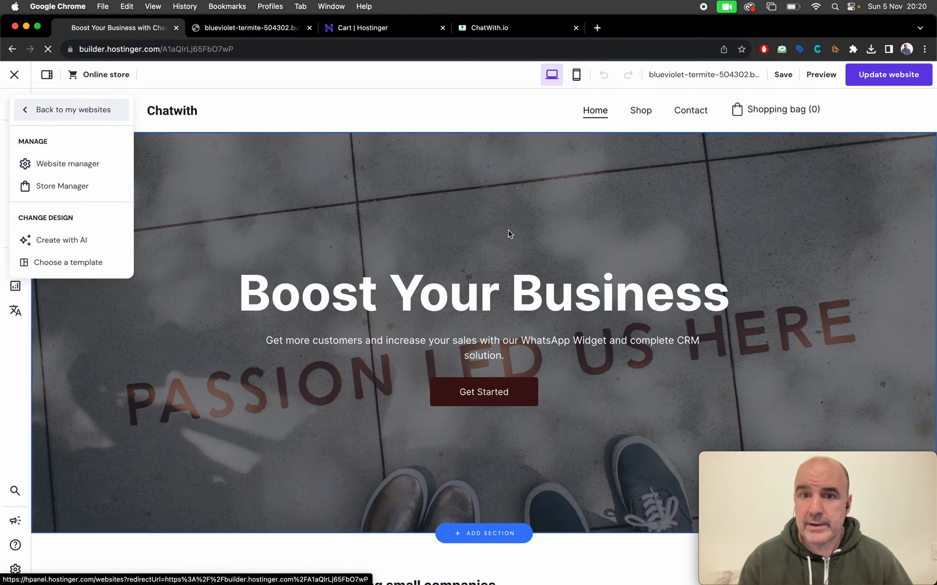
Step: Return to the websites list and edit blueviolet-termite-504302.builder-preview.com
{"action": "left_click", "coordinate": [71, 110]}
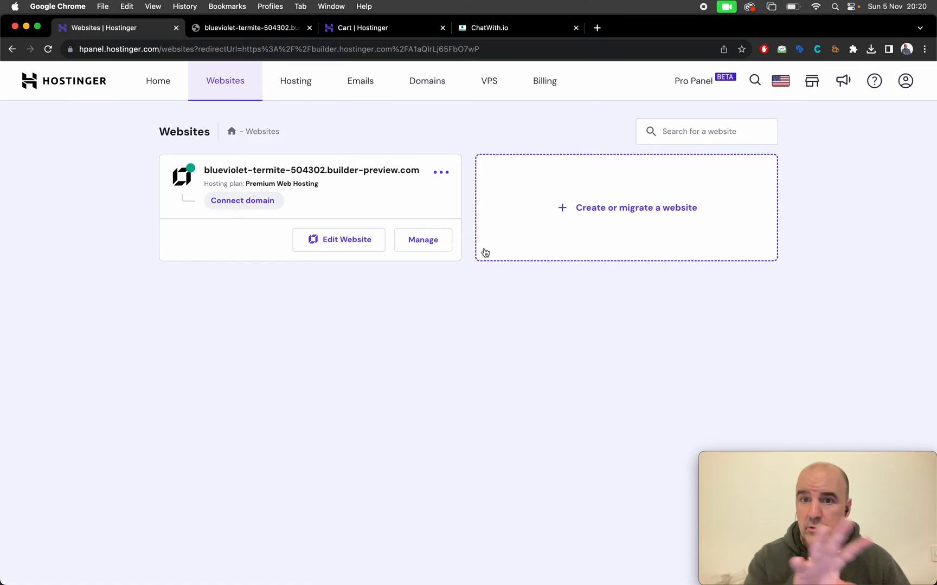
{"action": "mouse_move", "coordinate": [339, 239]}
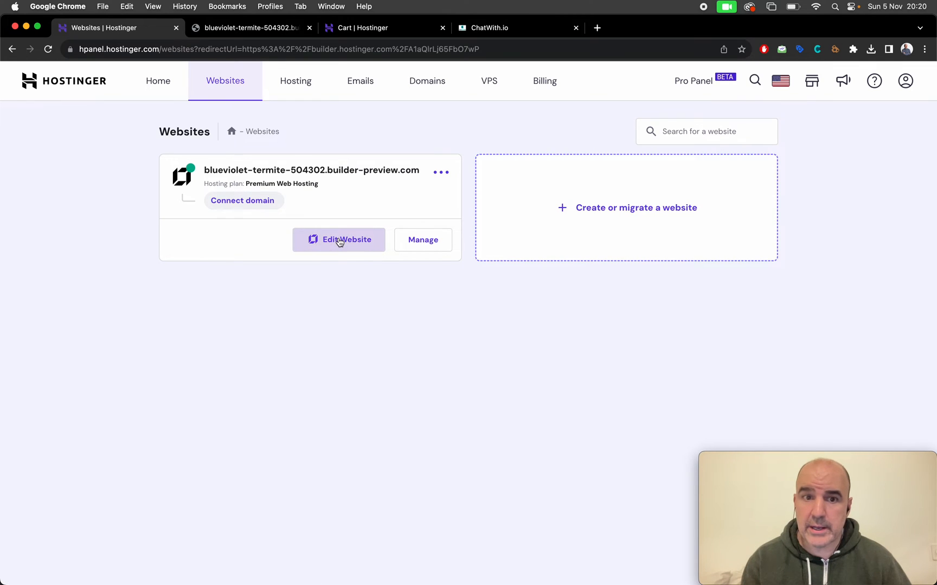
{"action": "left_click", "coordinate": [339, 239]}
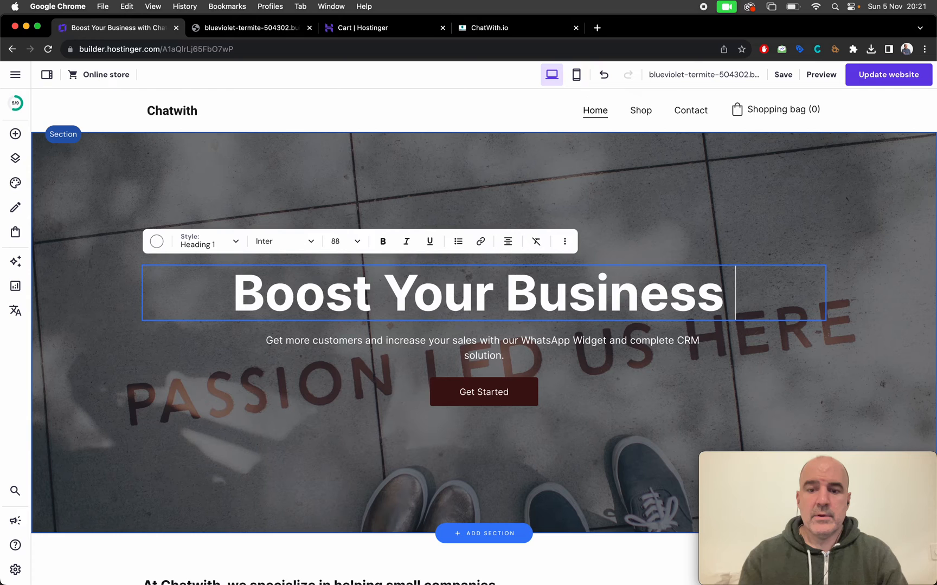
Step: Append 'with Whatsapp solutions' to the 'Boost Your Business' hero heading
{"action": "type", "text": "with Whatsapp"}
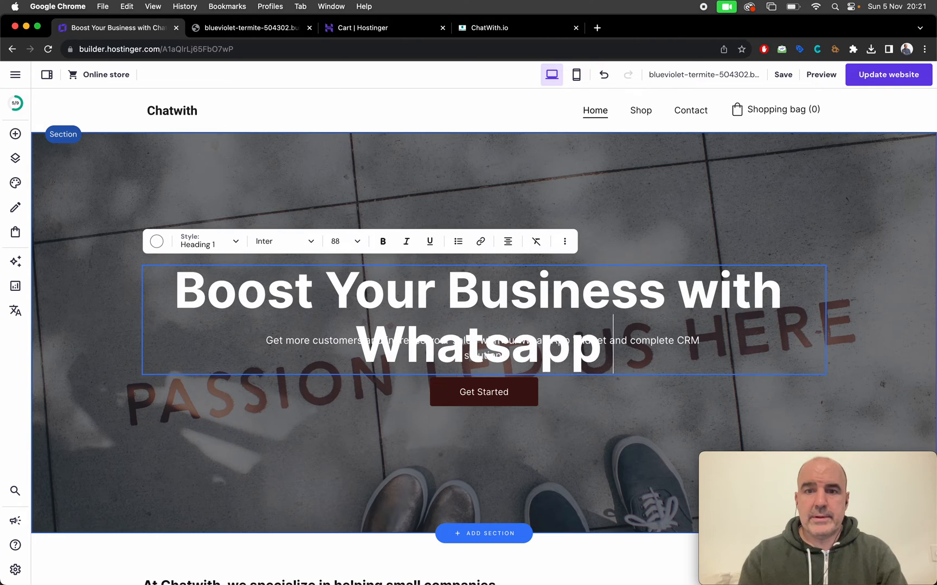
{"action": "type", "text": "solutions"}
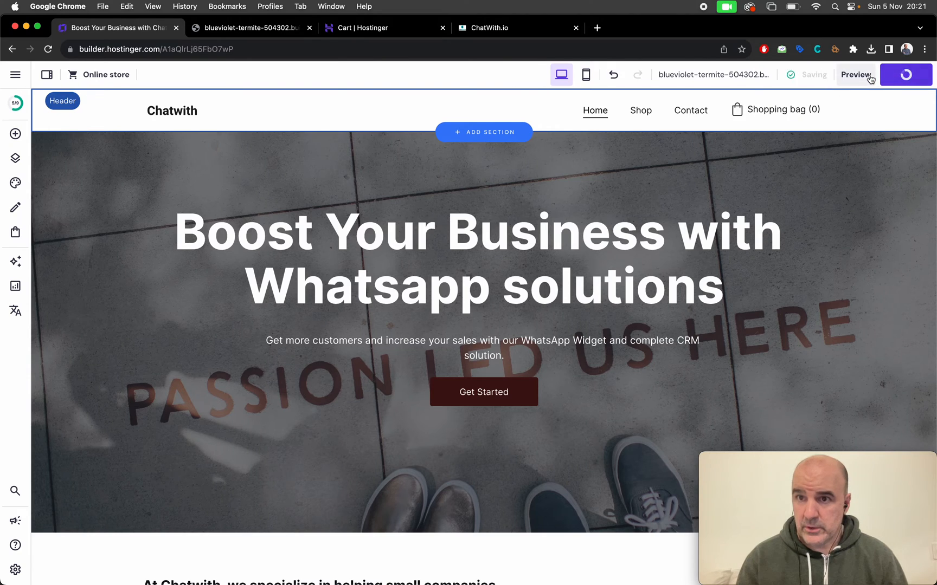
Step: Publish the website update and view the live site
{"action": "left_click", "coordinate": [905, 75]}
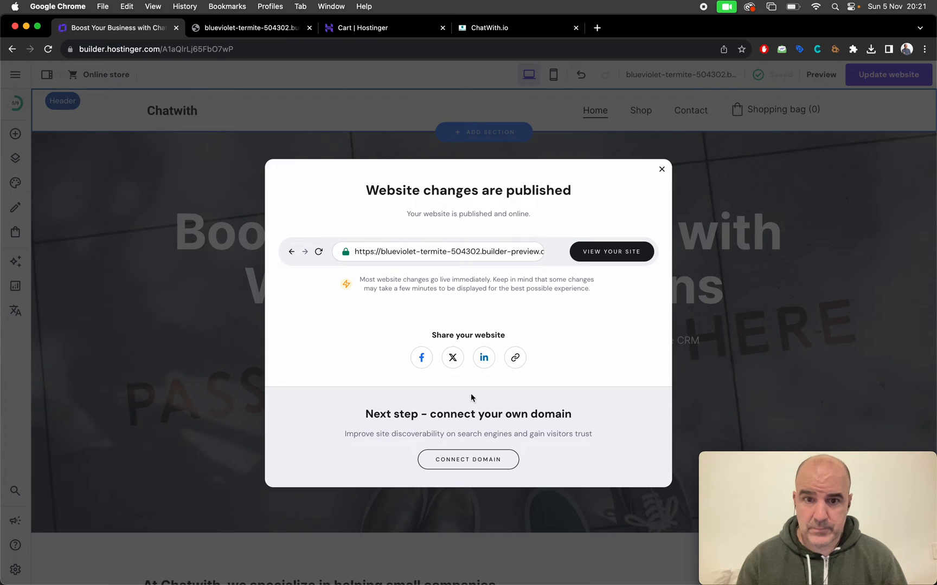
{"action": "left_click", "coordinate": [610, 251]}
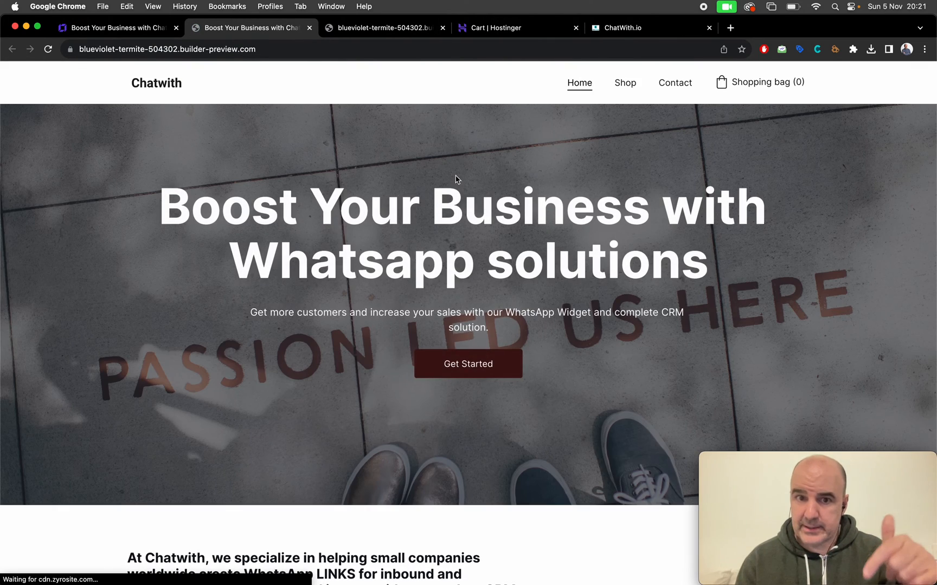
Step: Test and close the live site's WhatsApp chat form, then dismiss the cookies notice
{"action": "scroll", "scroll_direction": "down", "scroll_amount": 3}
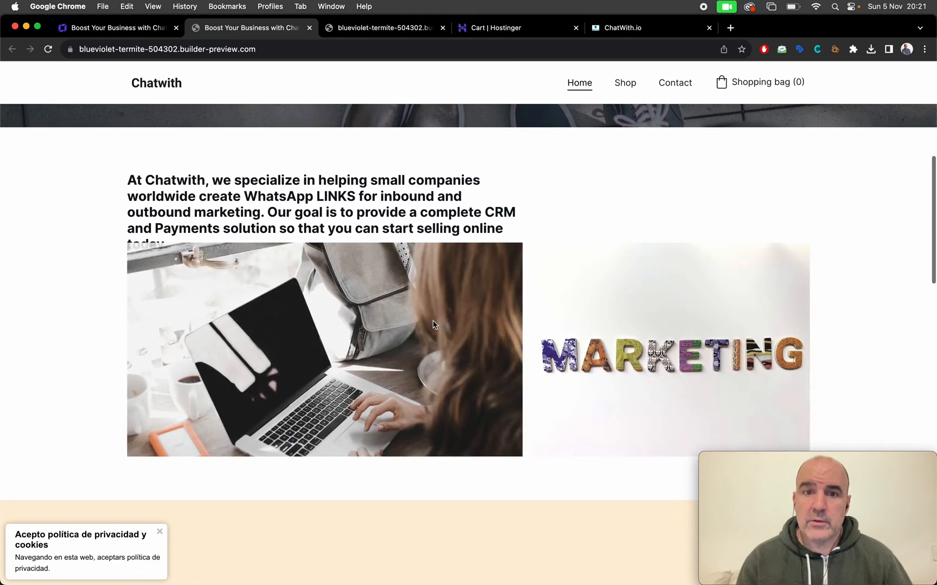
{"action": "scroll", "scroll_direction": "down", "scroll_amount": 3}
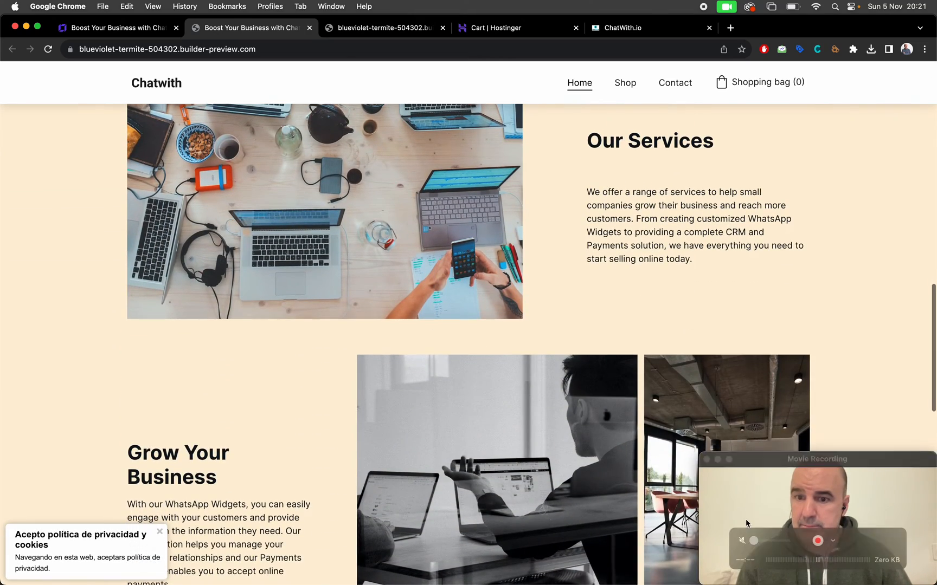
{"action": "left_click", "coordinate": [816, 458]}
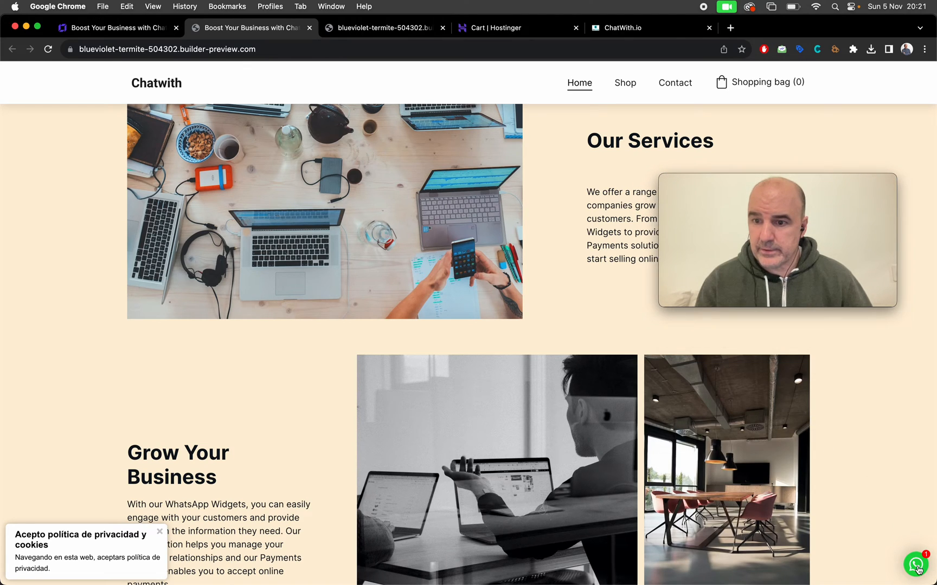
{"action": "left_click", "coordinate": [915, 564]}
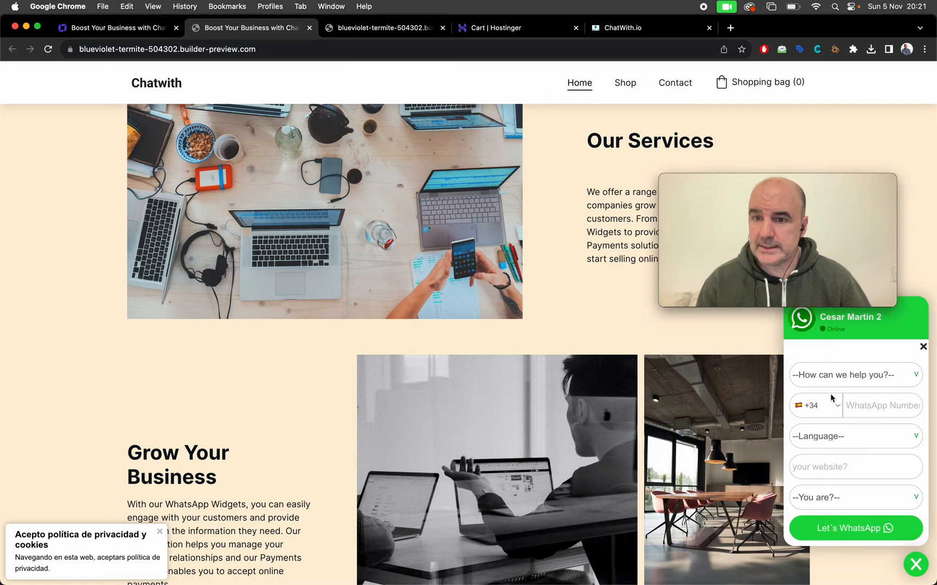
{"action": "left_click", "coordinate": [923, 346]}
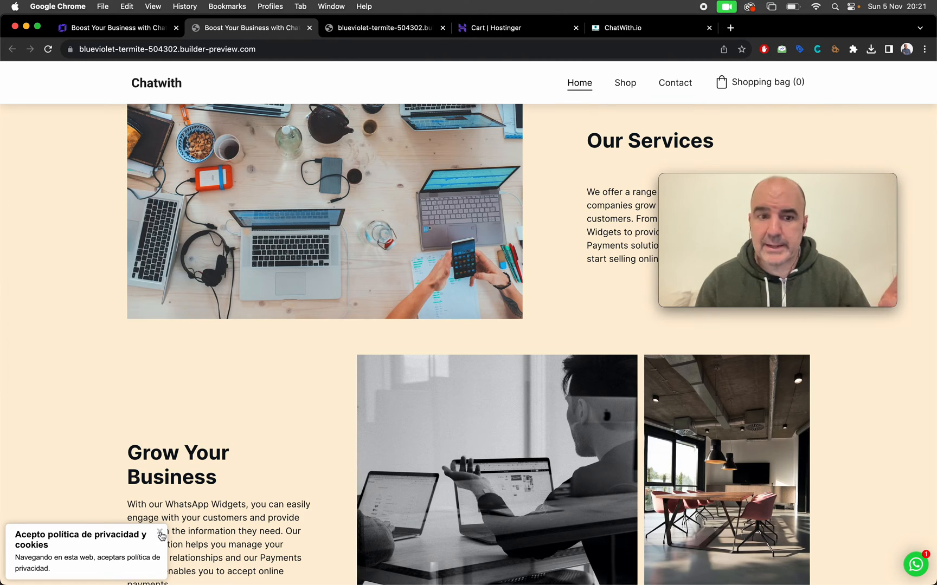
{"action": "left_click", "coordinate": [161, 535]}
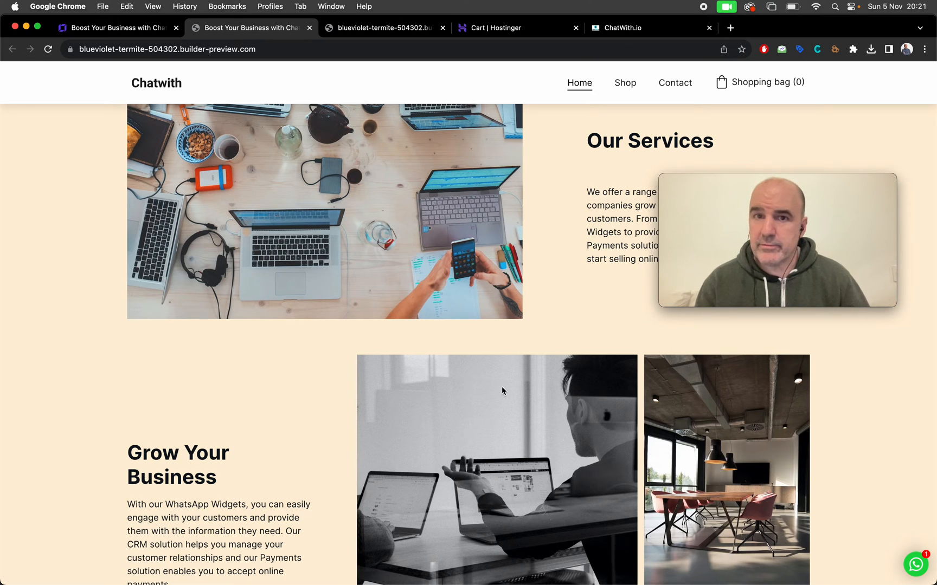
{"action": "left_click", "coordinate": [650, 28]}
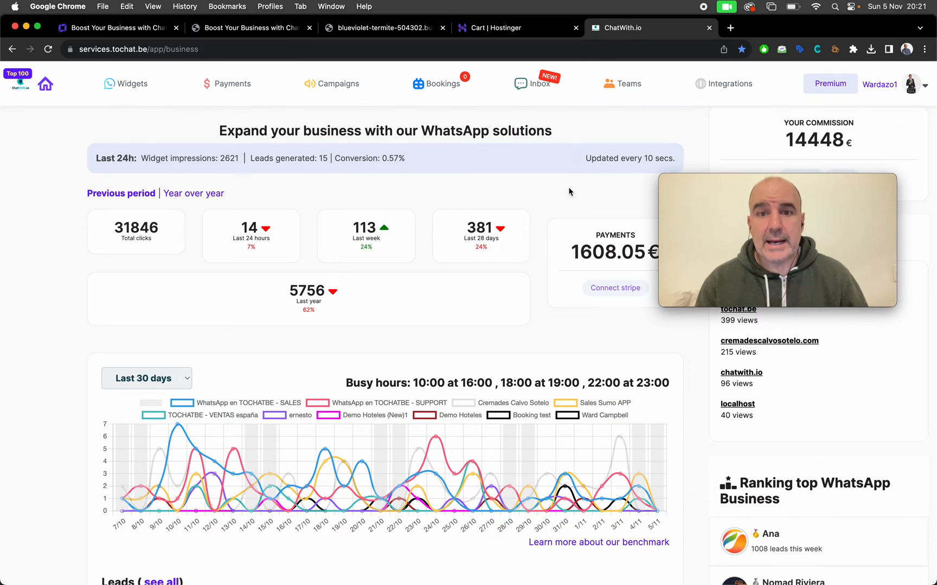
Step: Open the WhatsApp en TOCHATBE - SALES widget from the ChatWith widget list
{"action": "left_click", "coordinate": [132, 84]}
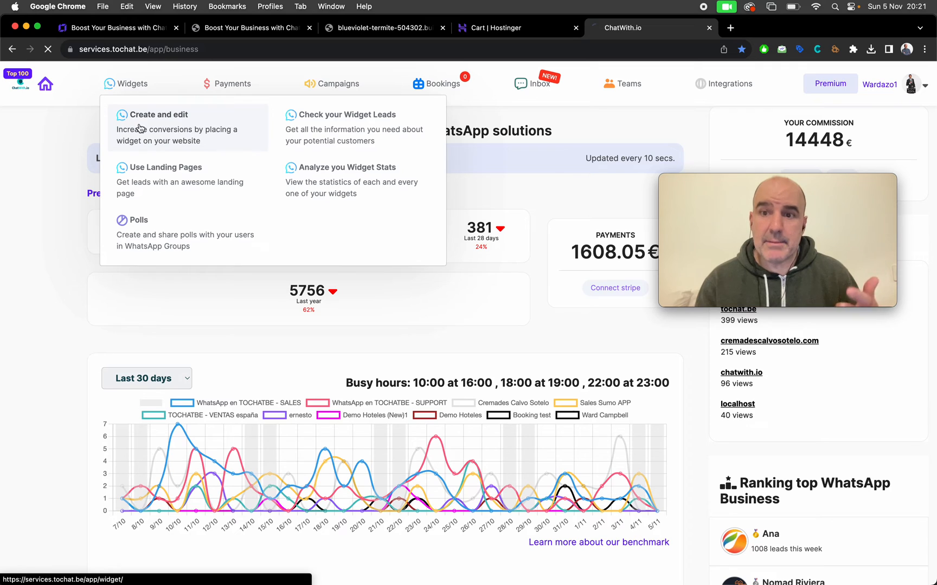
{"action": "left_click", "coordinate": [158, 115]}
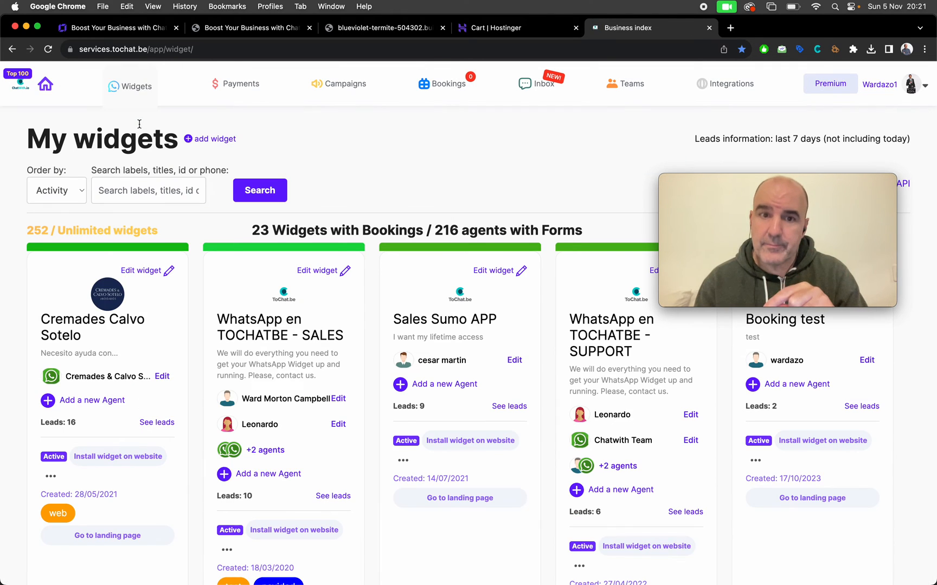
{"action": "left_click", "coordinate": [280, 327]}
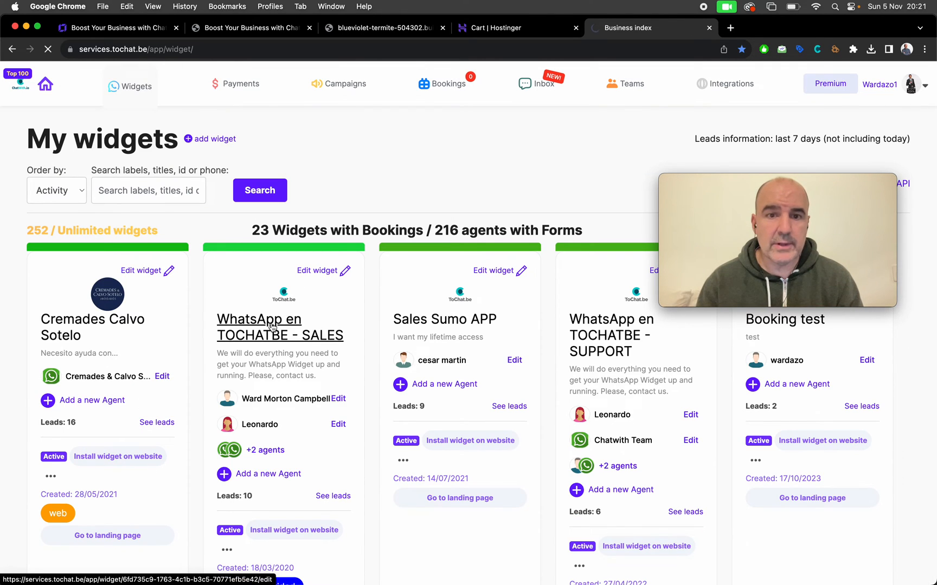
{"action": "left_click", "coordinate": [280, 326]}
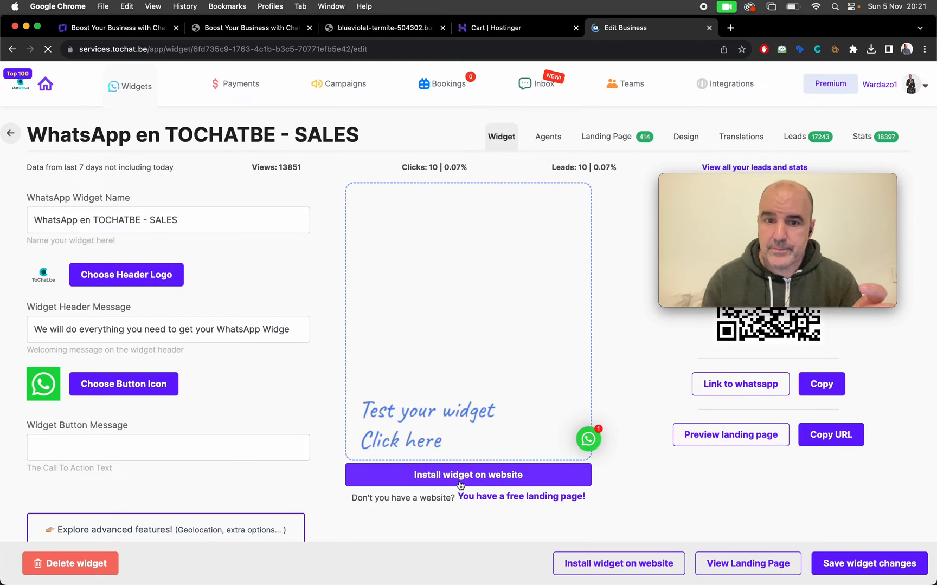
{"action": "left_click", "coordinate": [467, 474]}
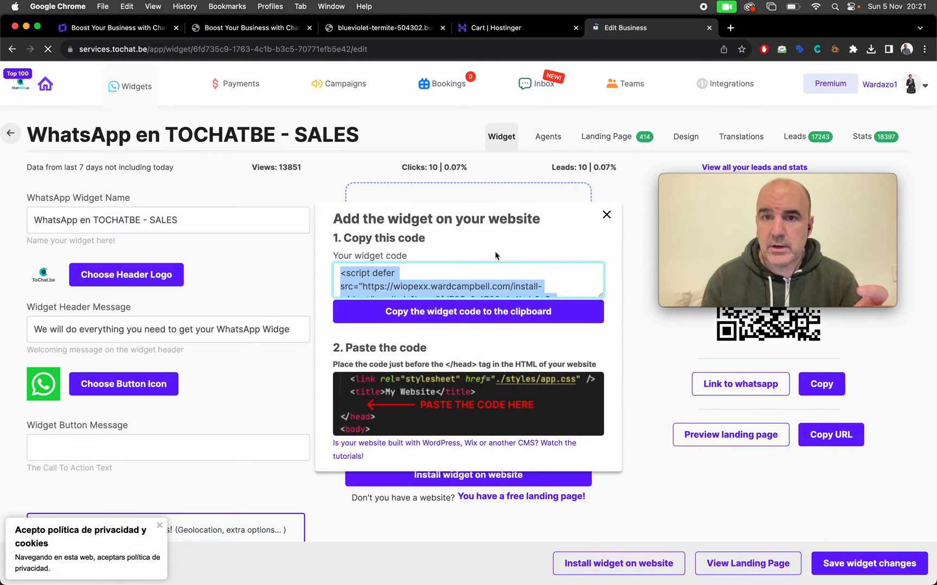
{"action": "left_click", "coordinate": [606, 215]}
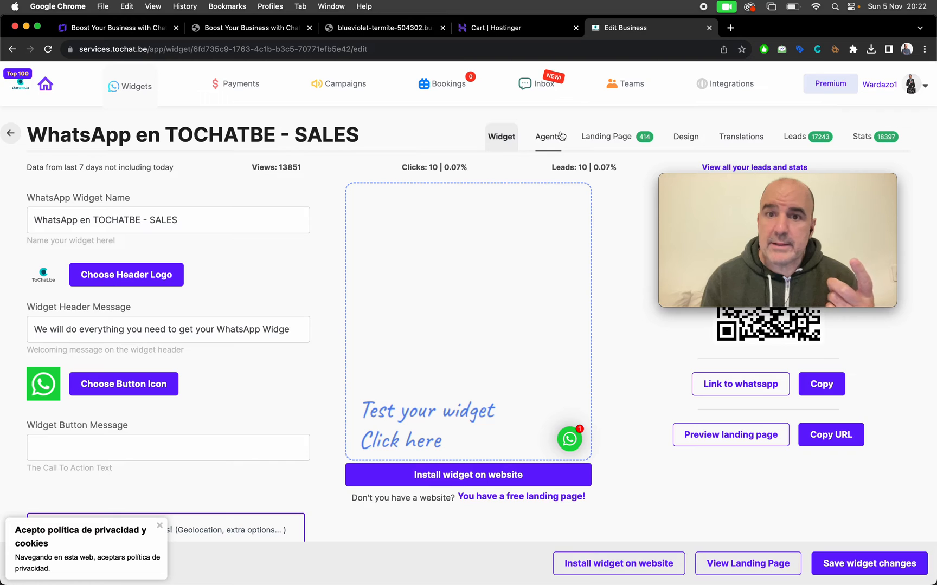
{"action": "left_click", "coordinate": [547, 136]}
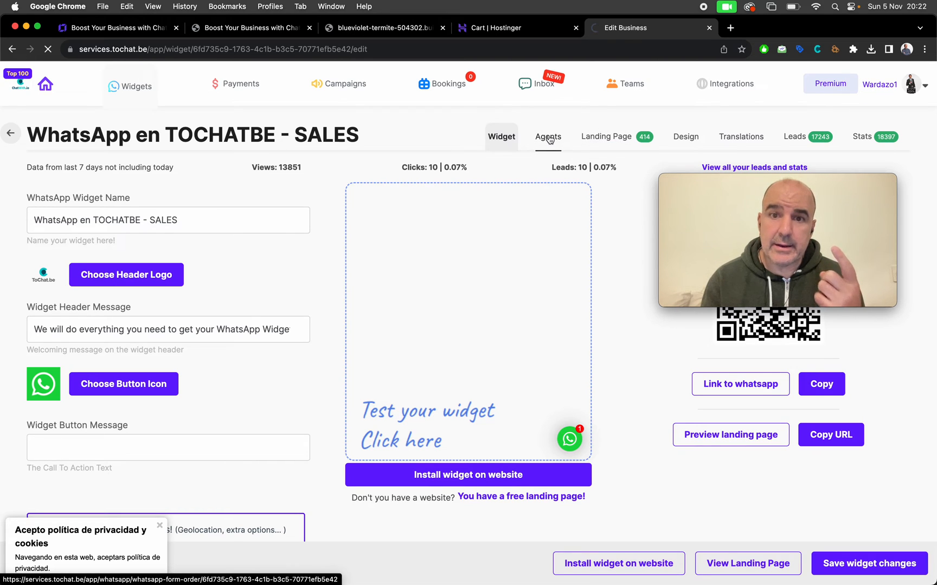
{"action": "left_click", "coordinate": [547, 136]}
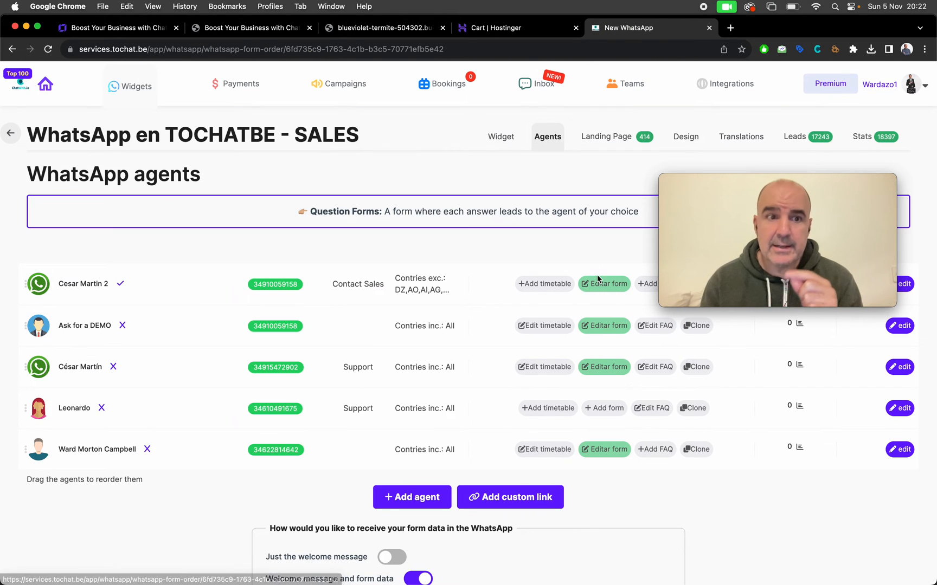
{"action": "left_click", "coordinate": [903, 284]}
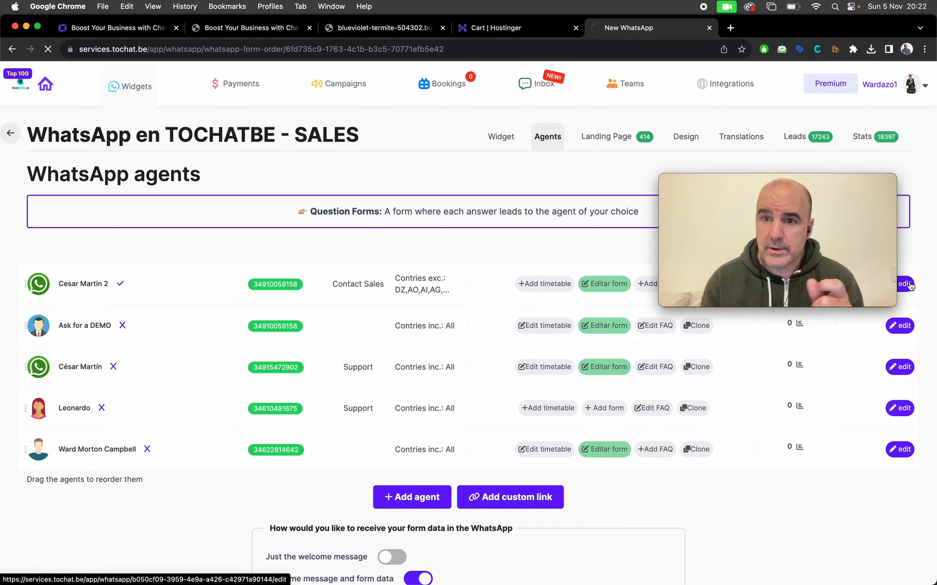
{"action": "left_click", "coordinate": [903, 283]}
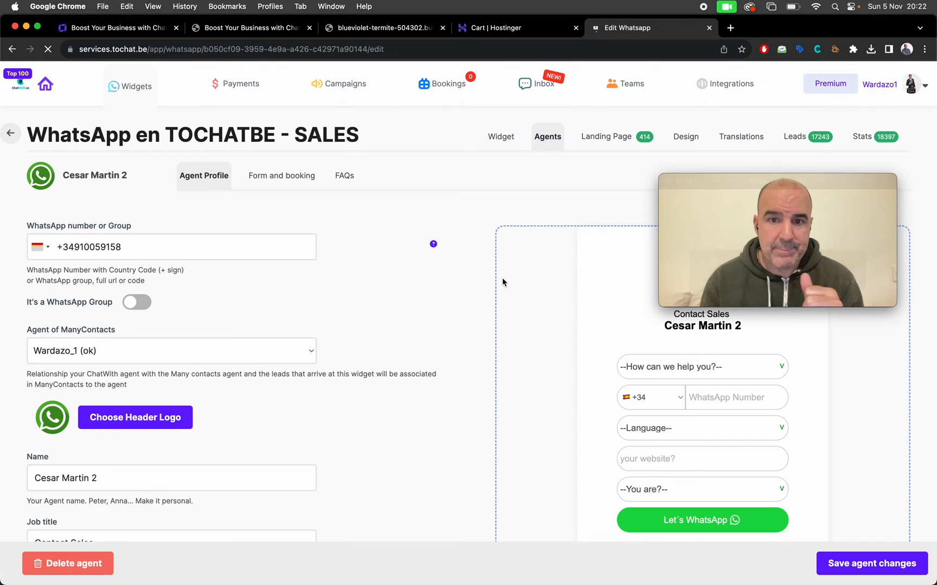
{"action": "scroll", "scroll_direction": "down", "scroll_amount": 3}
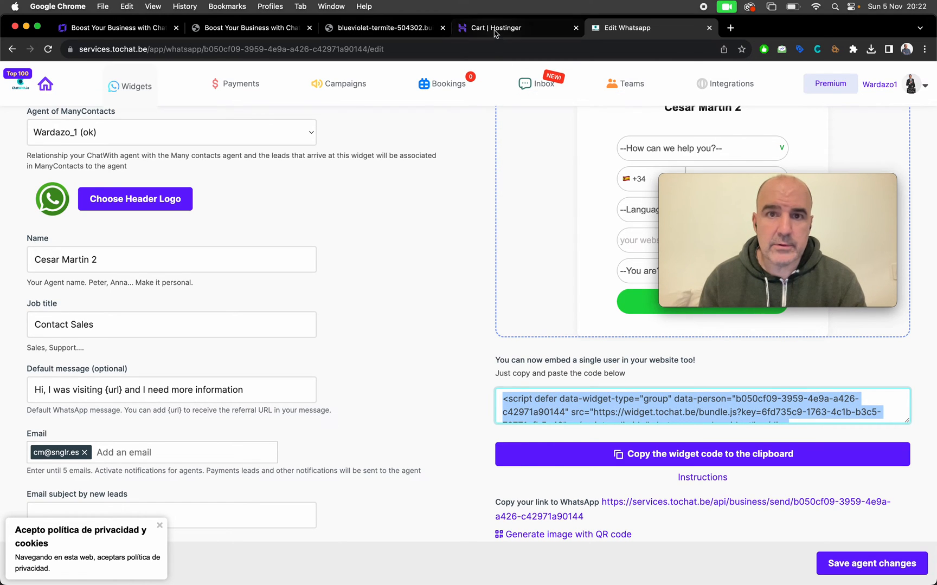
Step: Add the 'Get in touch' contact form layout as a new section above the footer
{"action": "left_click", "coordinate": [517, 28]}
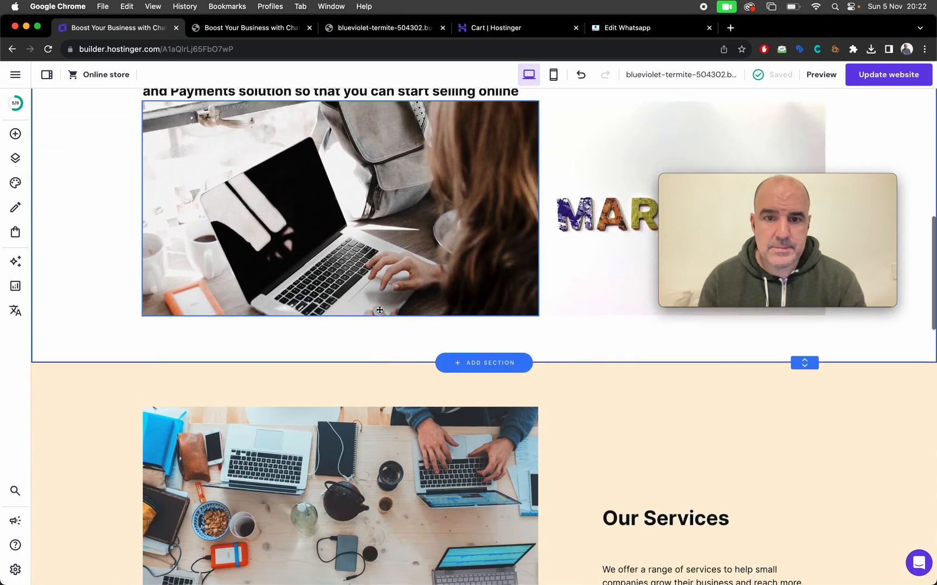
{"action": "scroll", "scroll_direction": "down", "scroll_amount": 3}
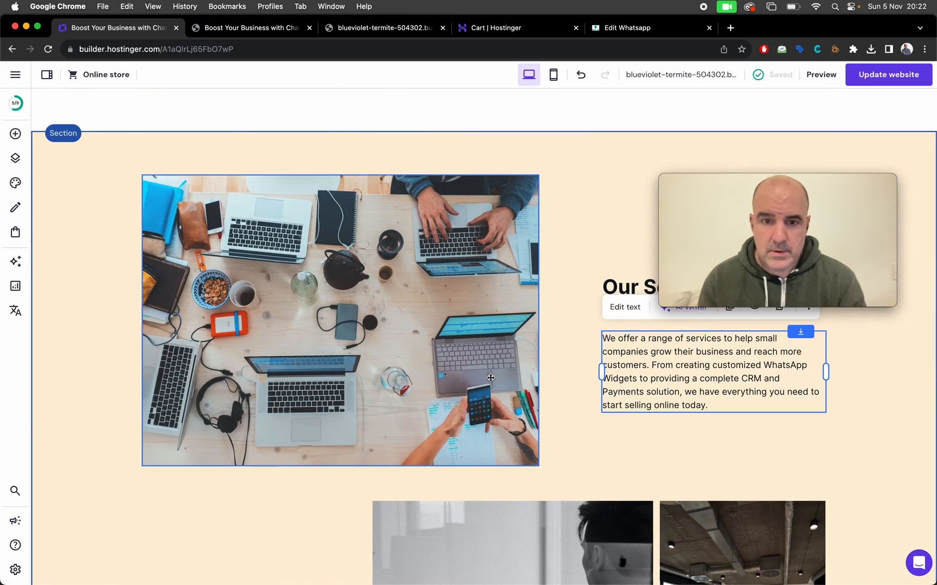
{"action": "scroll", "scroll_direction": "down", "scroll_amount": 3}
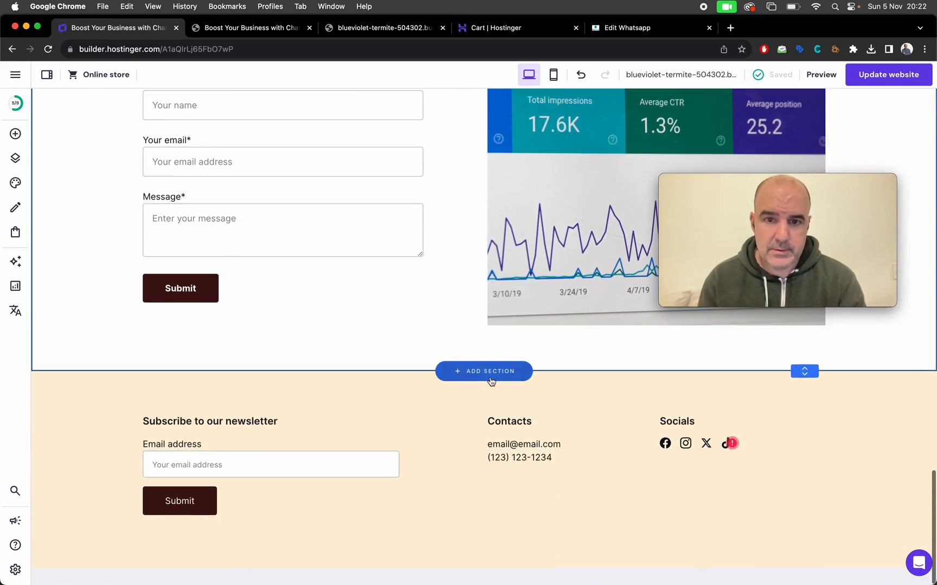
{"action": "left_click", "coordinate": [484, 370]}
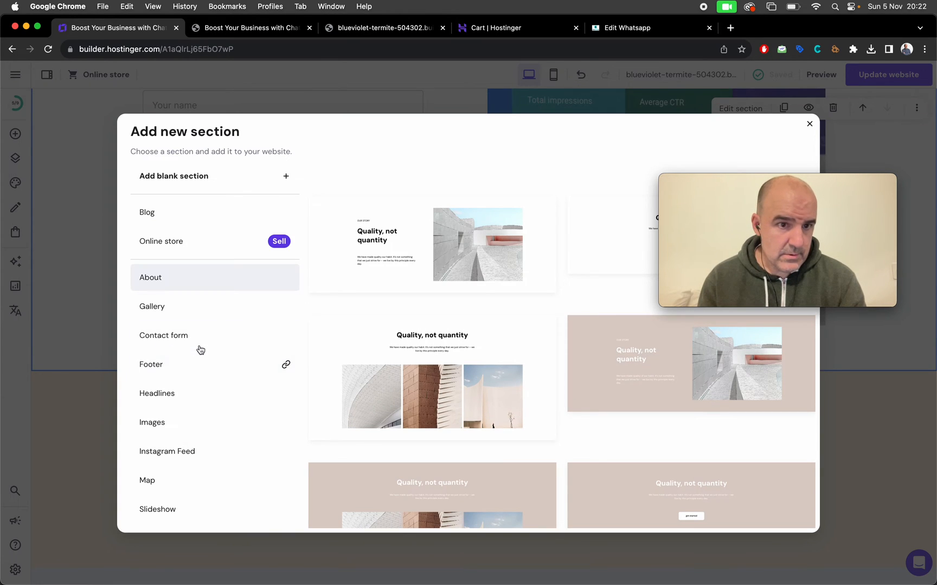
{"action": "left_click", "coordinate": [163, 335]}
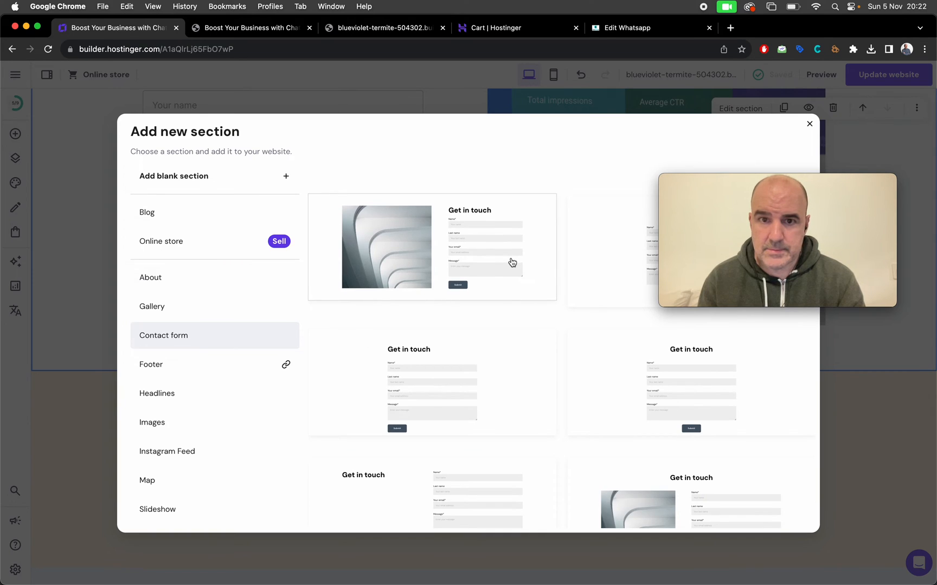
{"action": "left_click", "coordinate": [431, 246]}
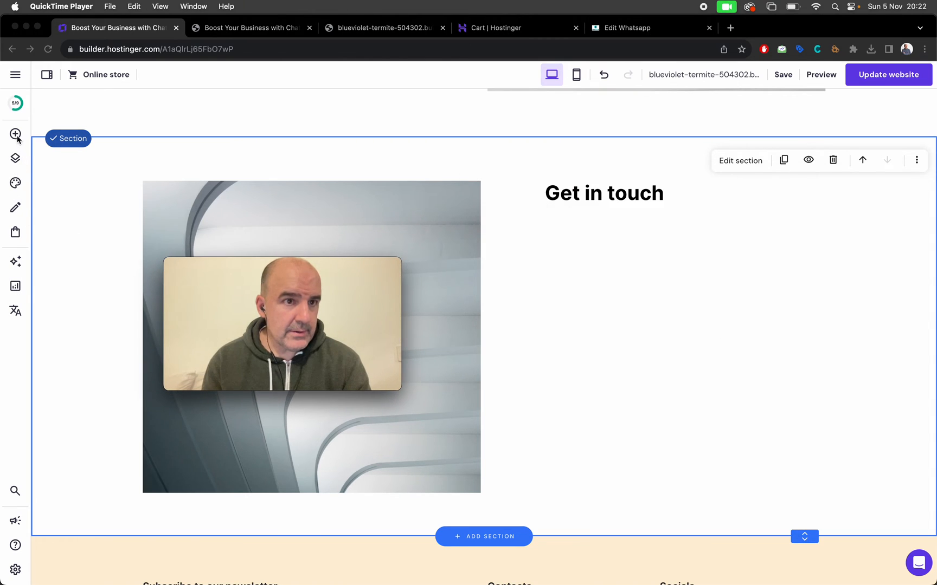
Step: Drop Embed code elements into Get in touch and replace the placeholder with the ChatWith snippet
{"action": "left_click", "coordinate": [15, 133]}
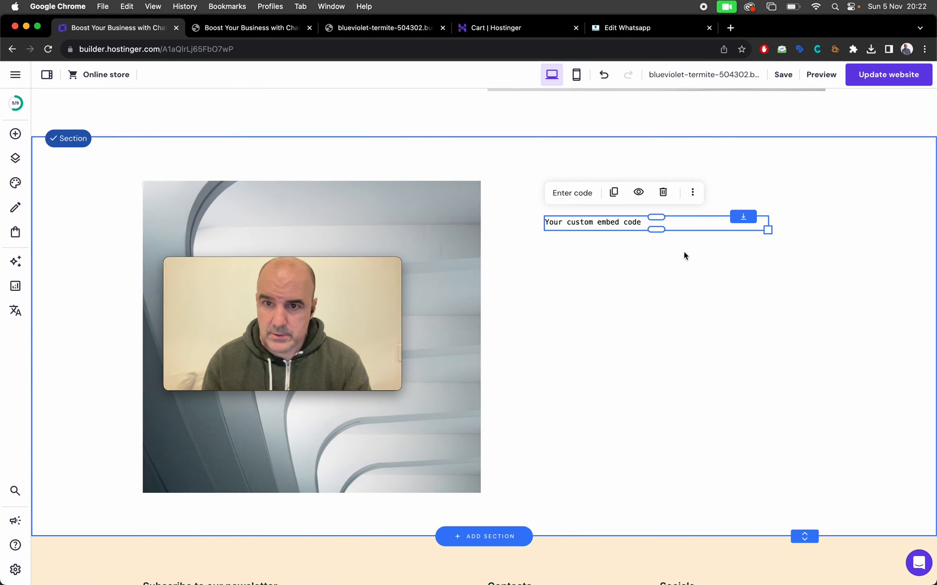
{"action": "left_click", "coordinate": [572, 192]}
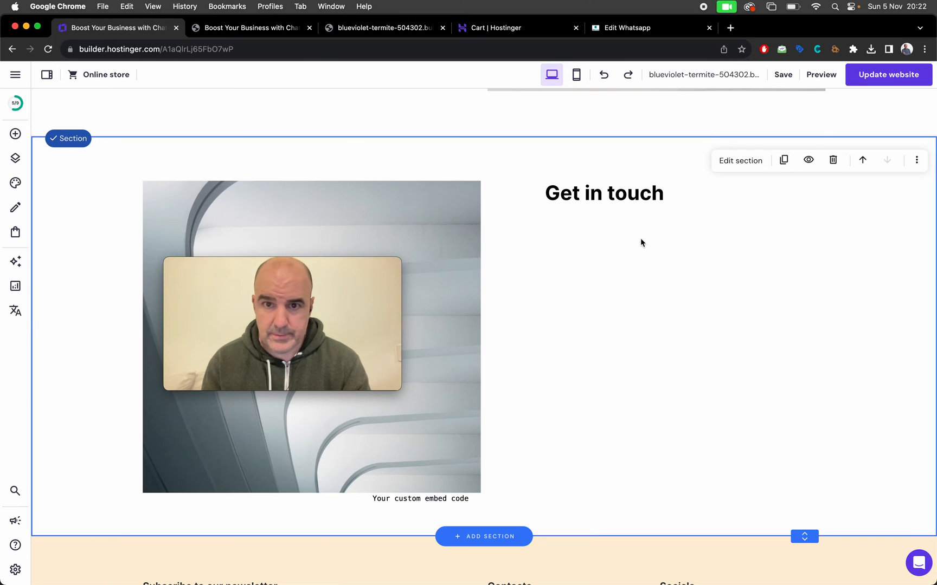
{"action": "mouse_move", "coordinate": [16, 134]}
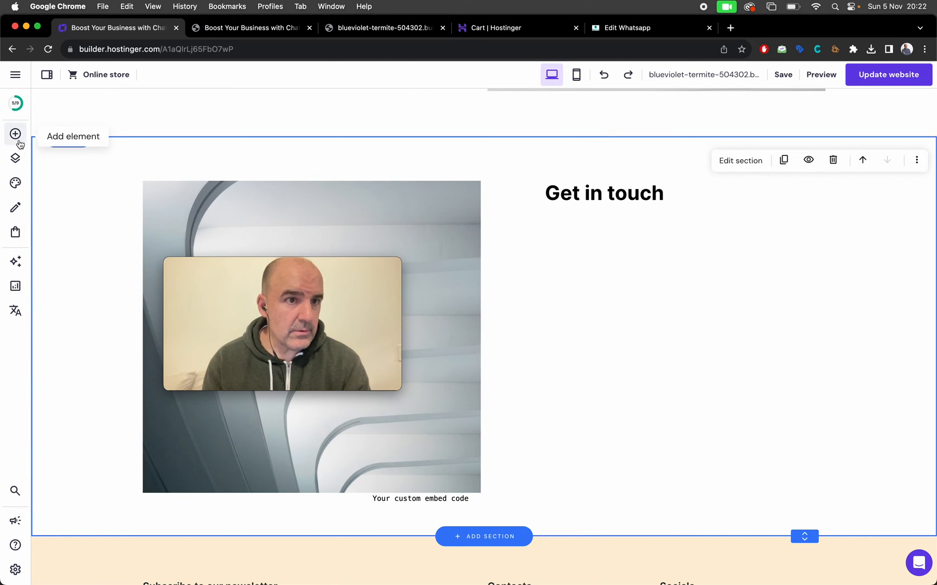
{"action": "left_click", "coordinate": [420, 498]}
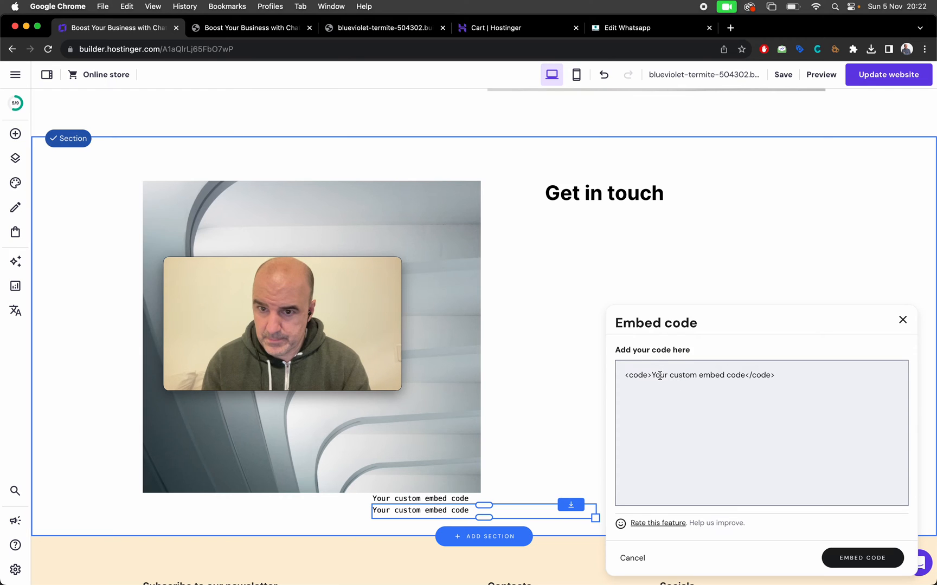
{"action": "triple_click", "coordinate": [698, 375]}
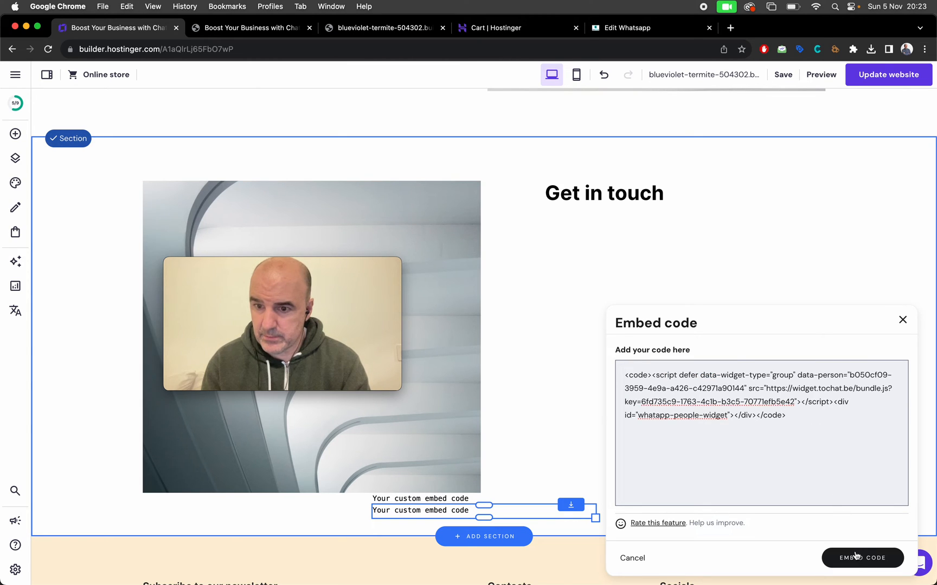
{"action": "left_click", "coordinate": [862, 558]}
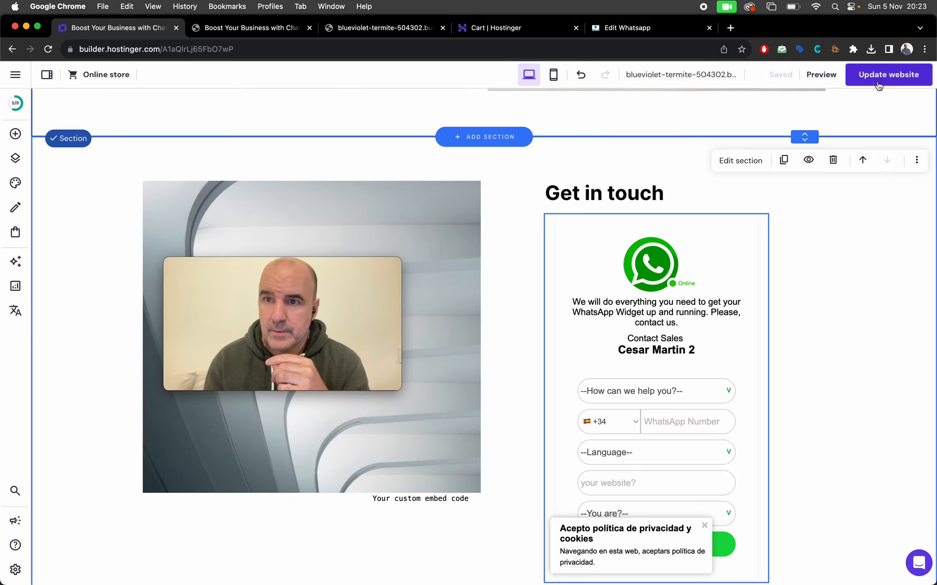
Step: Publish the website updates and open the live site
{"action": "left_click", "coordinate": [888, 74]}
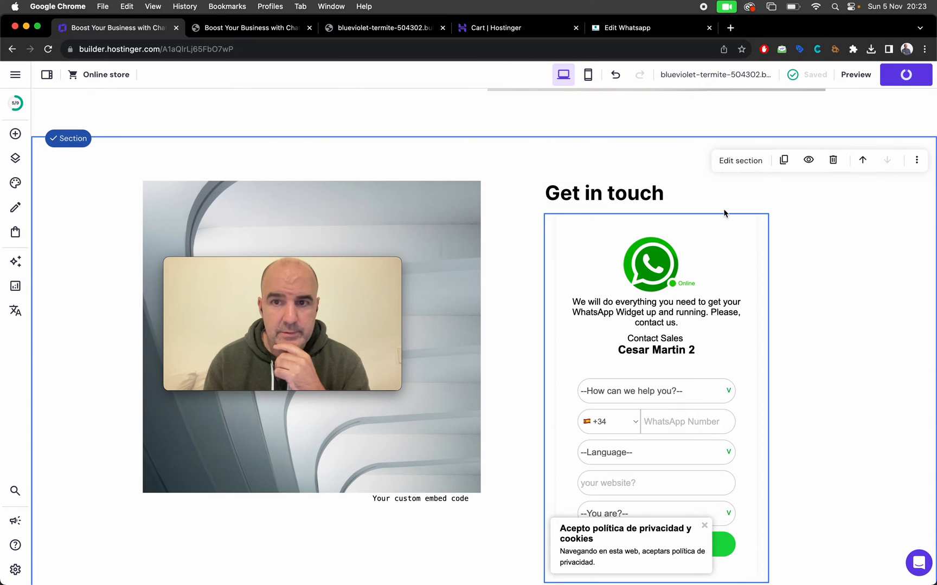
{"action": "left_click", "coordinate": [905, 74]}
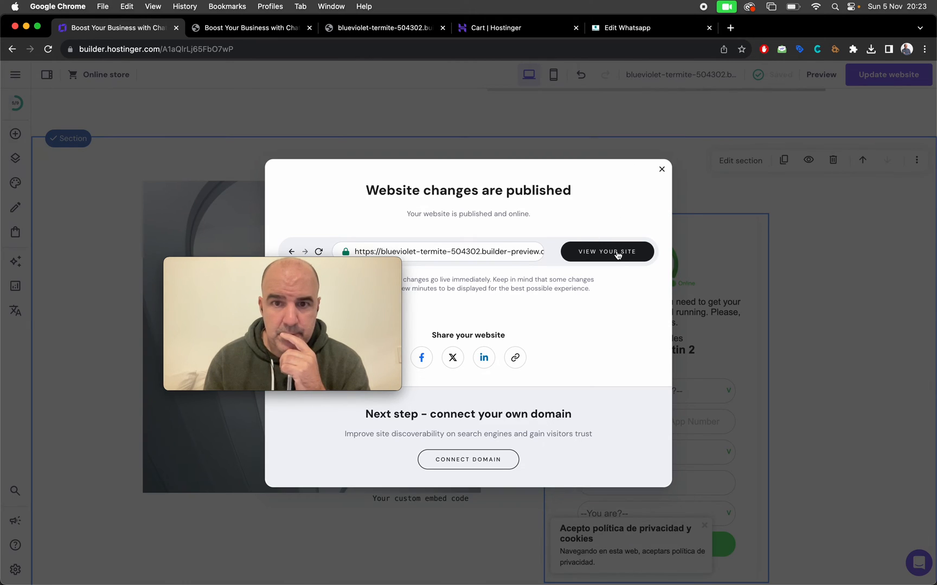
{"action": "left_click", "coordinate": [607, 251]}
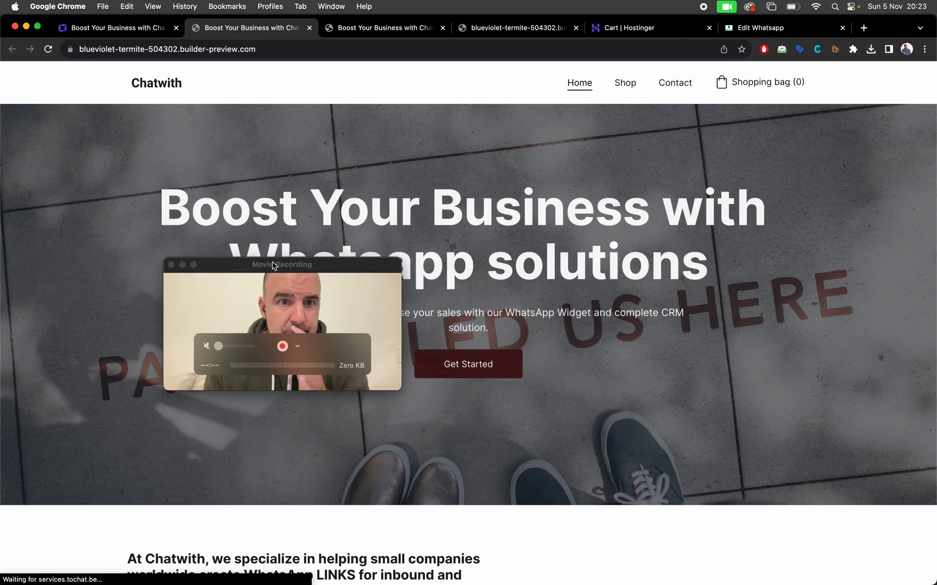
Step: Check the embedded Cesar Martin 2 WhatsApp form on the live page, then return to the editor
{"action": "scroll", "scroll_direction": "down", "scroll_amount": 3}
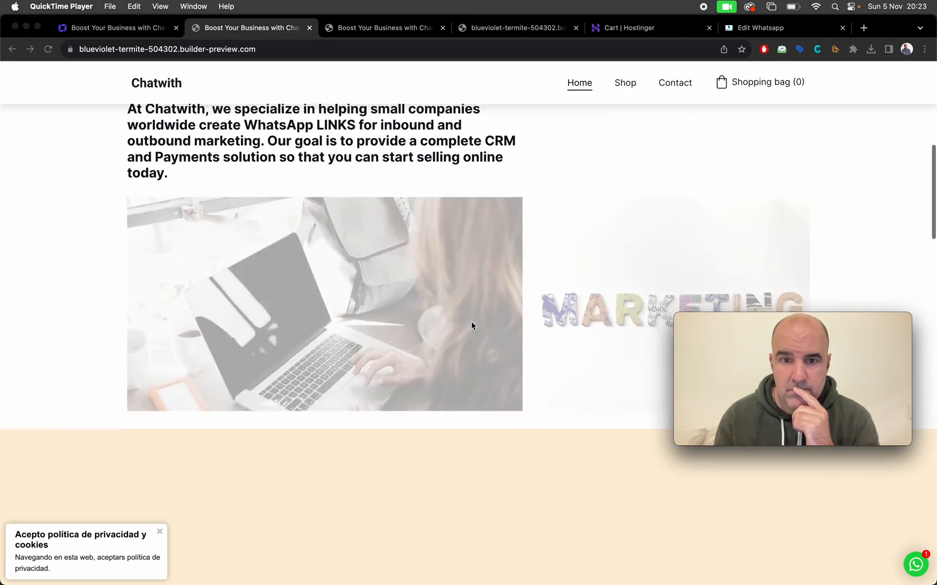
{"action": "scroll", "scroll_direction": "down", "scroll_amount": 3}
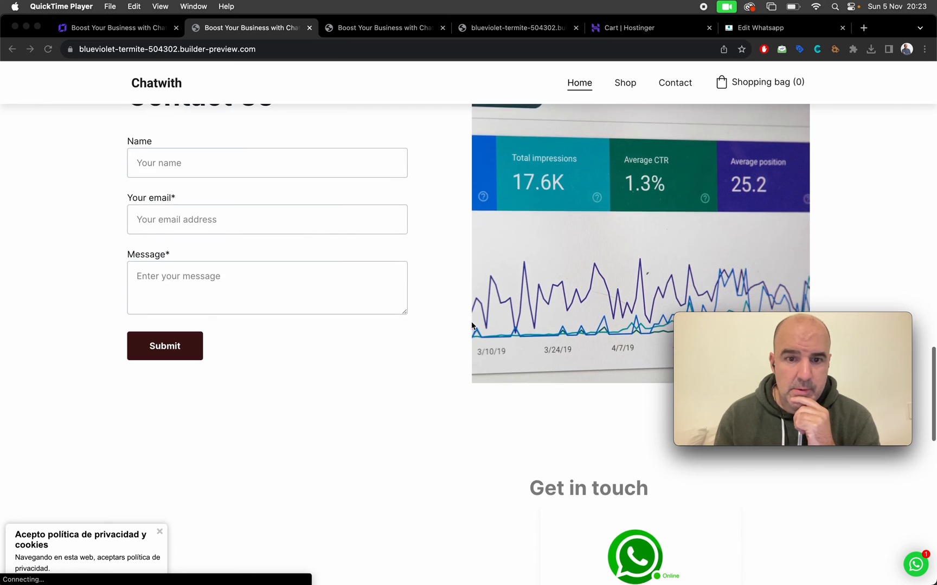
{"action": "scroll", "scroll_direction": "down", "scroll_amount": 3}
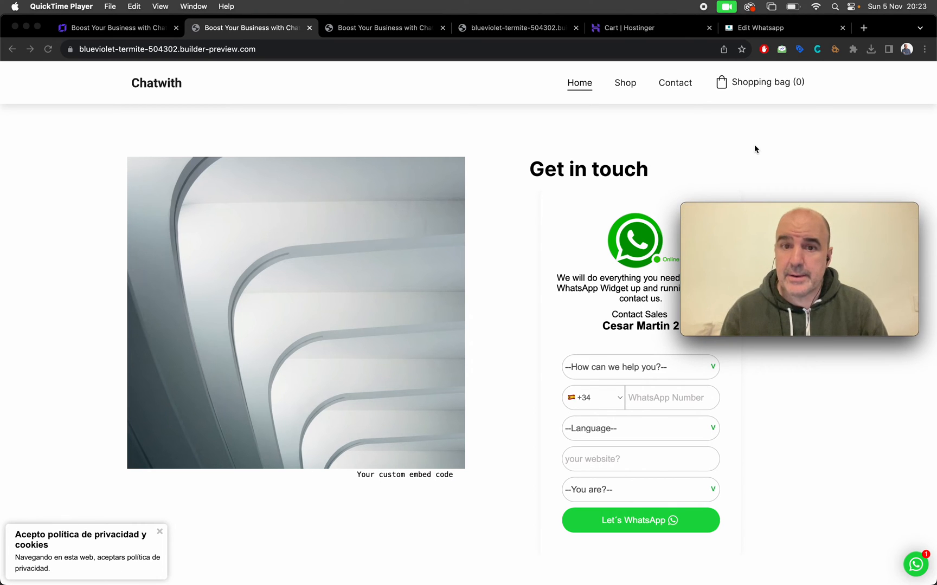
{"action": "scroll", "scroll_direction": "down", "scroll_amount": 3}
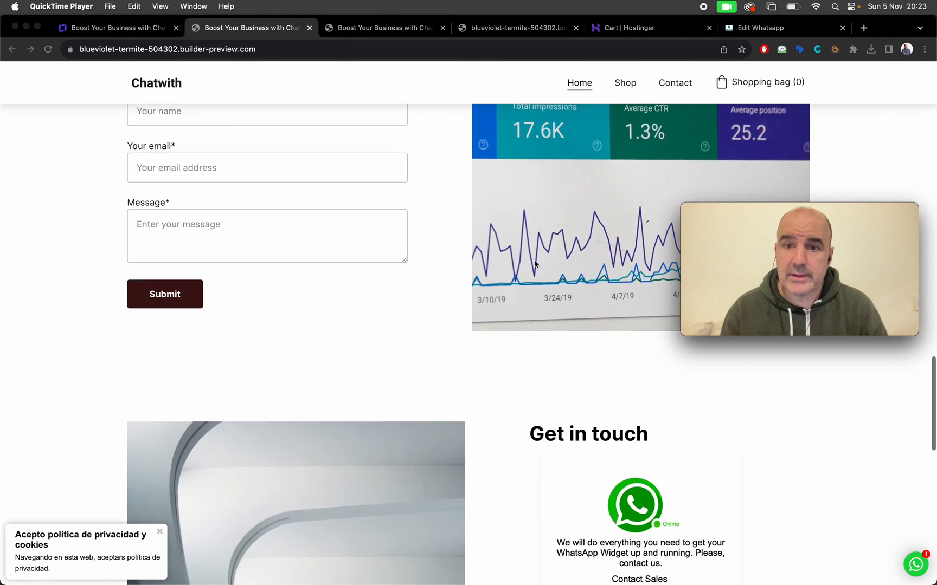
{"action": "scroll", "scroll_direction": "down", "scroll_amount": 3}
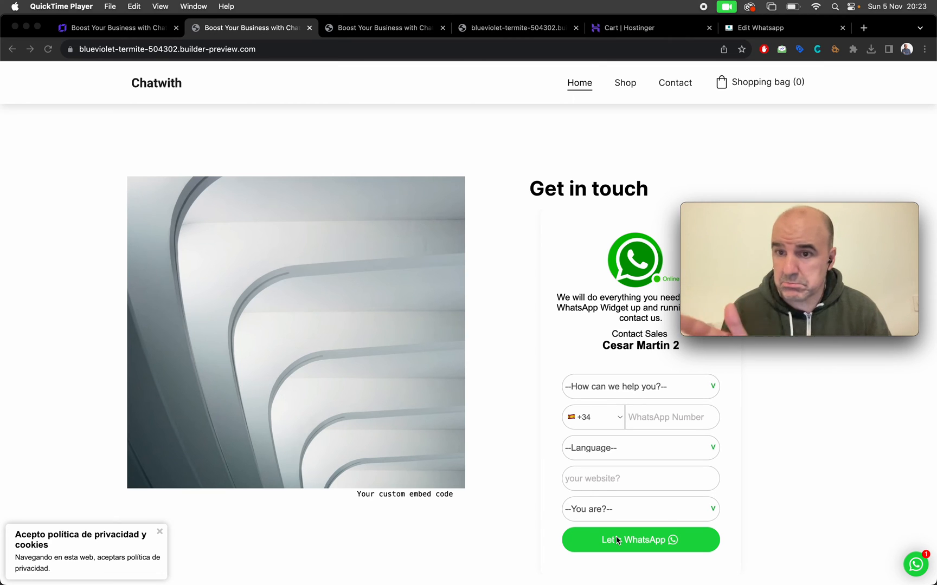
{"action": "scroll", "scroll_direction": "up", "scroll_amount": 3}
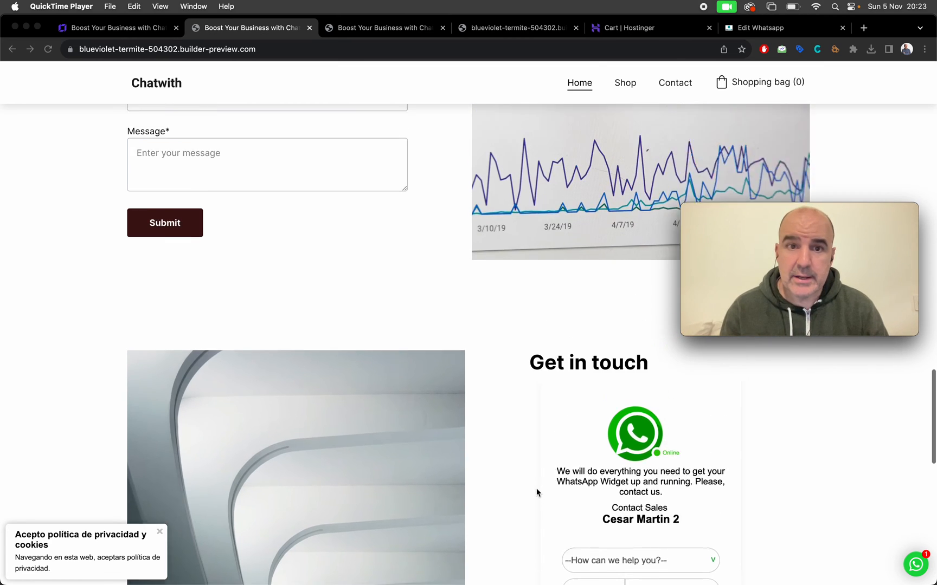
{"action": "scroll", "scroll_direction": "up", "scroll_amount": 3}
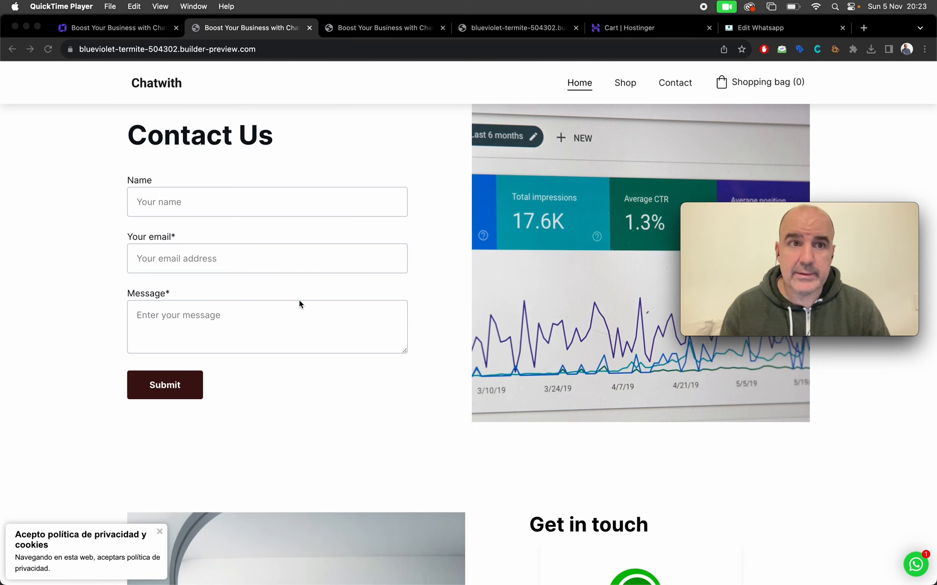
{"action": "mouse_move", "coordinate": [186, 82]}
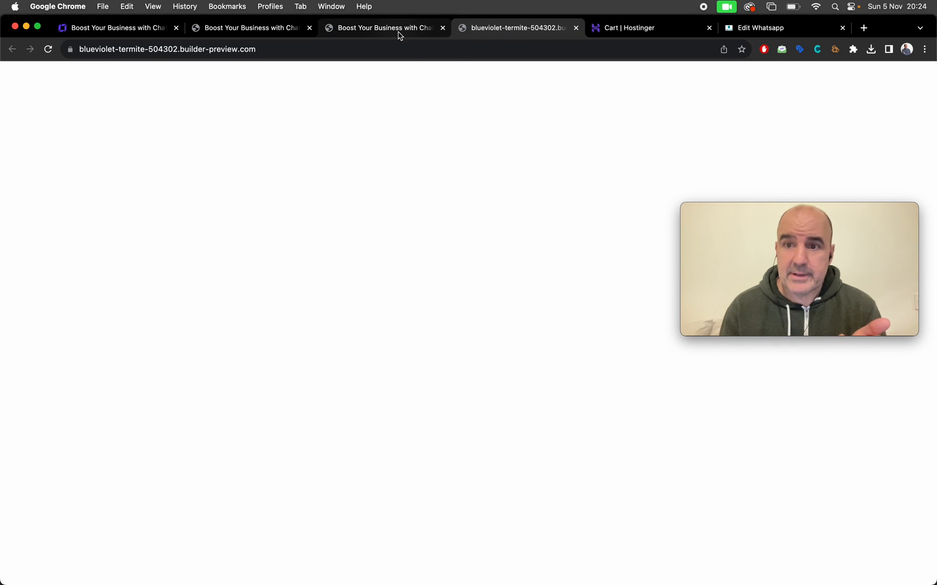
{"action": "mouse_move", "coordinate": [385, 28]}
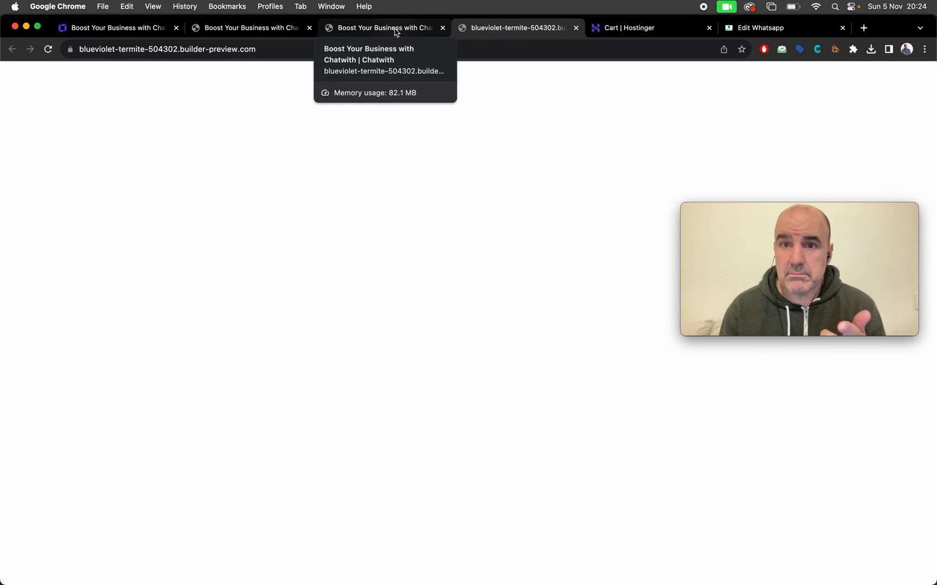
{"action": "left_click", "coordinate": [382, 28]}
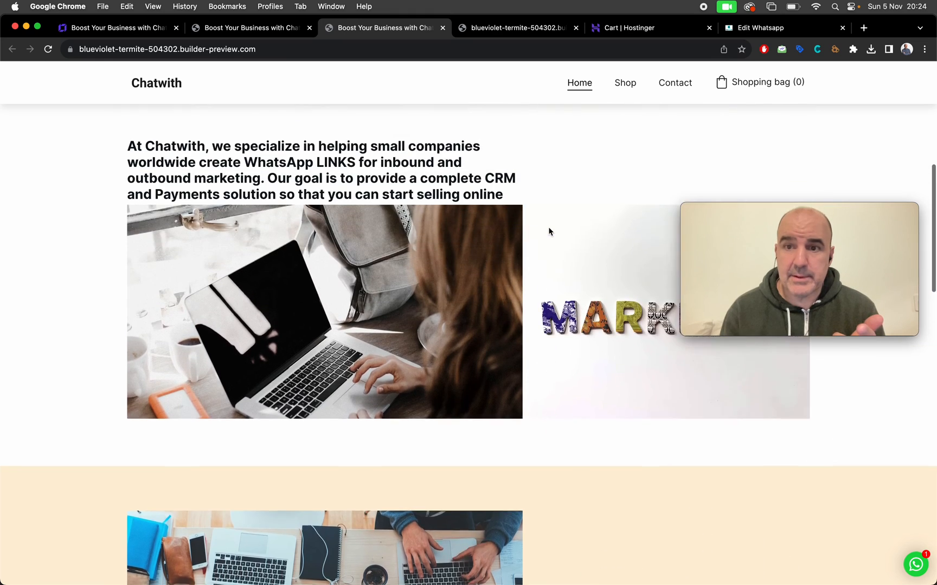
{"action": "scroll", "scroll_direction": "up", "scroll_amount": 3}
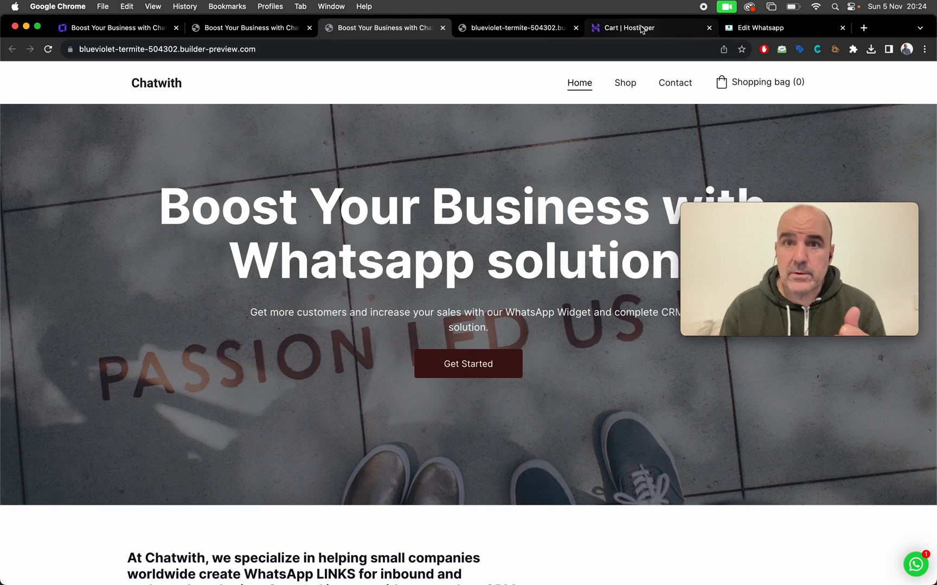
{"action": "left_click", "coordinate": [628, 28]}
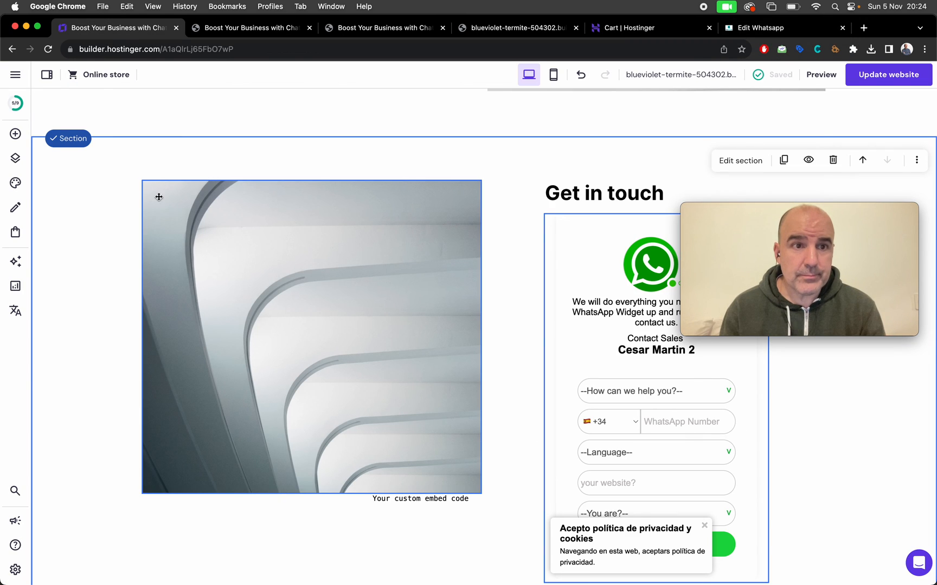
{"action": "left_click", "coordinate": [15, 569]}
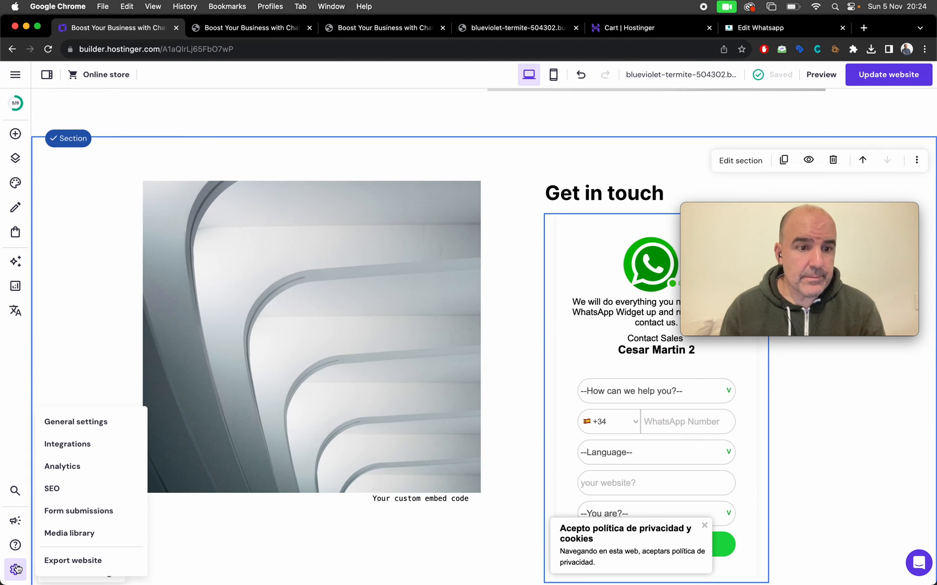
{"action": "left_click", "coordinate": [66, 444]}
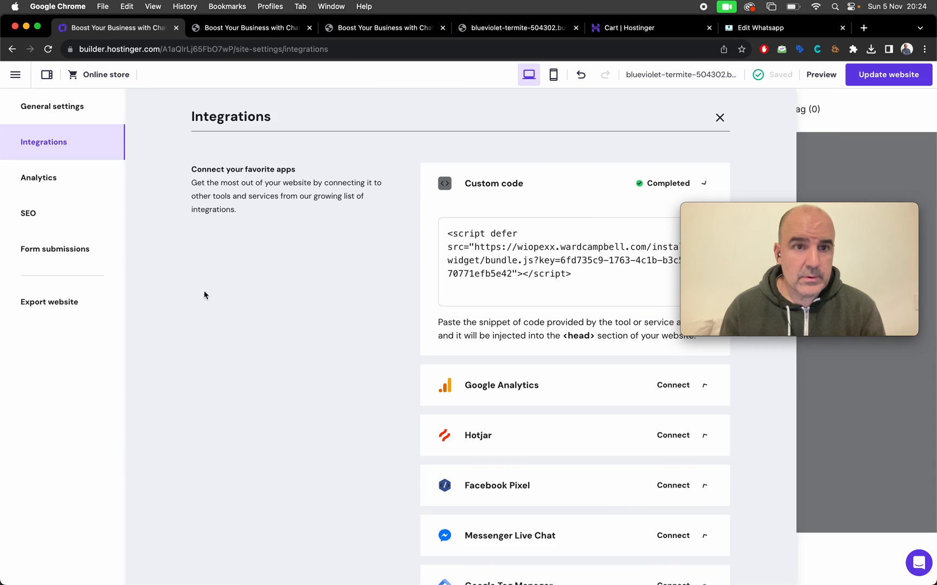
{"action": "left_click", "coordinate": [517, 280]}
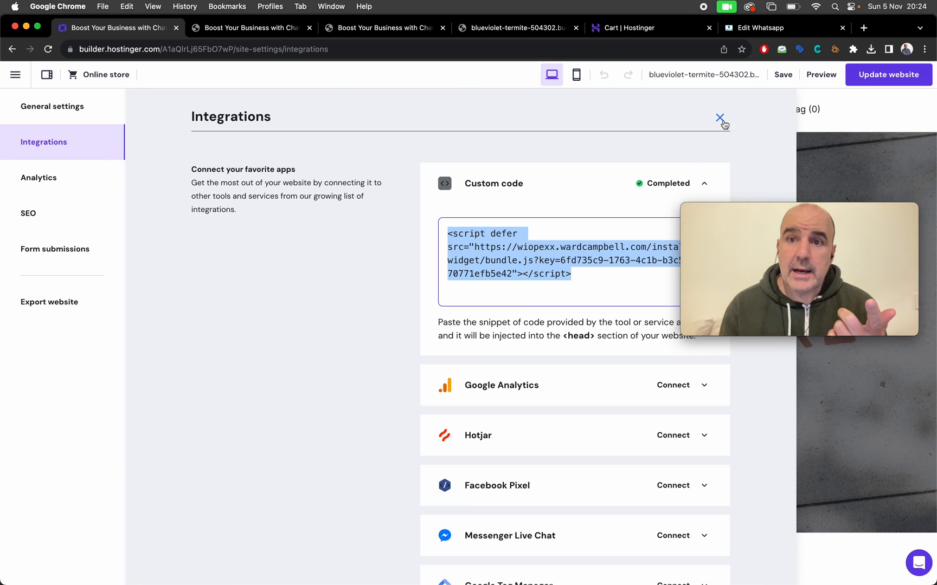
{"action": "left_click", "coordinate": [721, 117]}
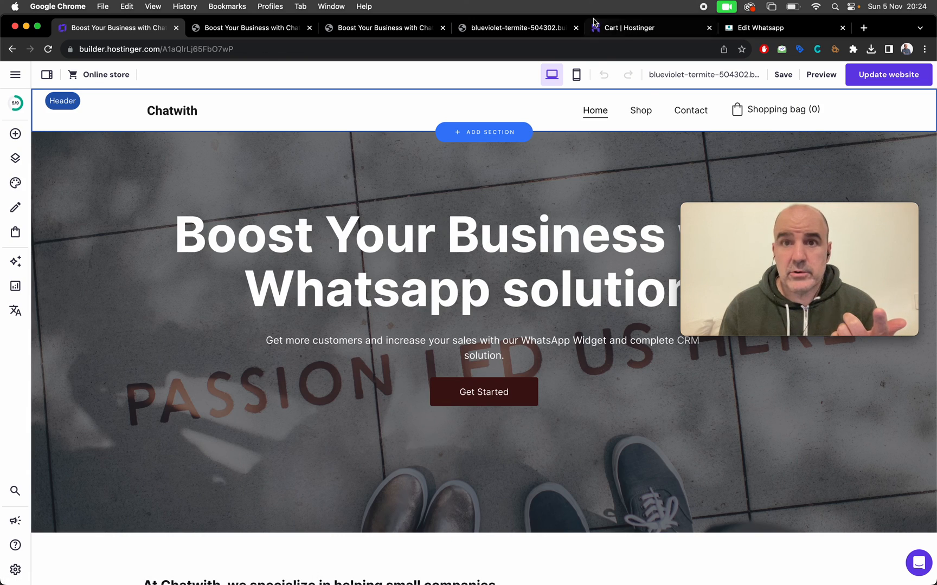
Step: Return to the Hostinger Cart Website Builder order showing the period options
{"action": "left_click", "coordinate": [649, 28]}
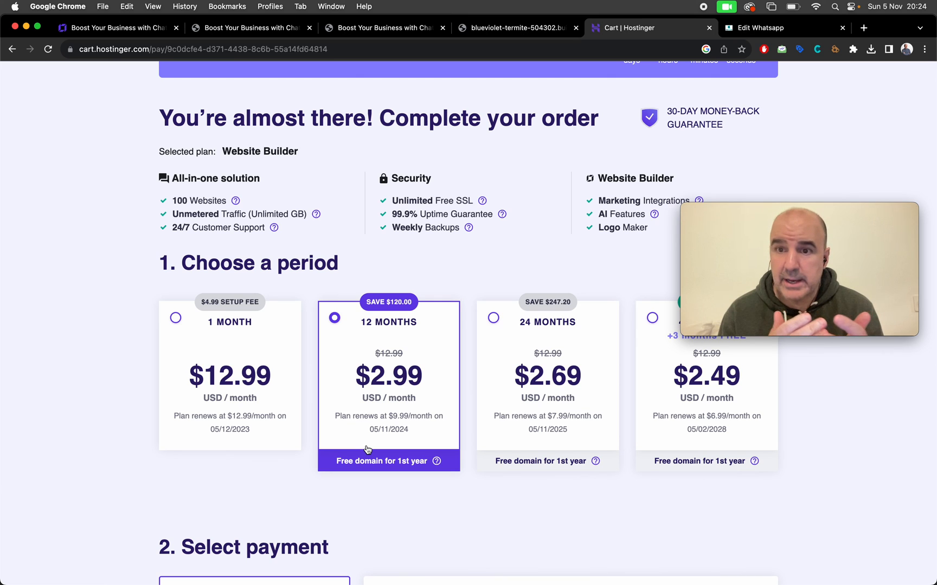
{"action": "scroll", "scroll_direction": "up", "scroll_amount": 3}
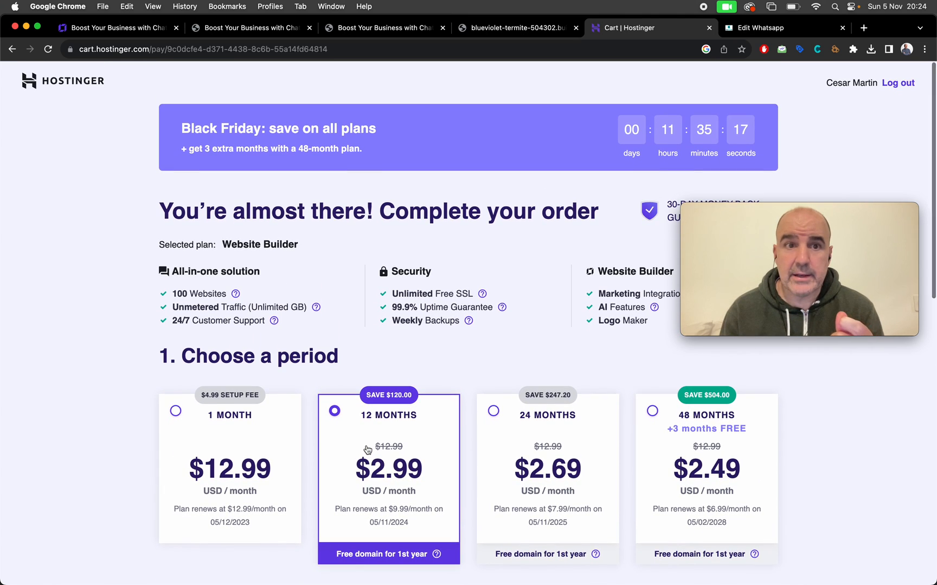